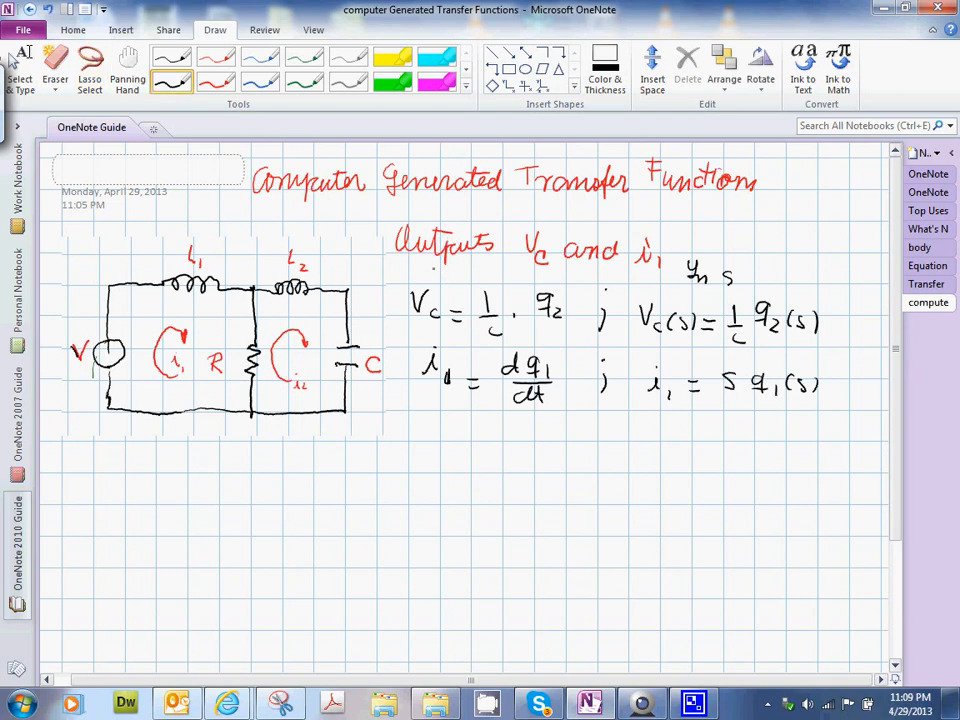
- Begin the bond graph by writing the first 1-junction labelled i1 in red pen
{"action": "right_click", "coordinate": [444, 244]}
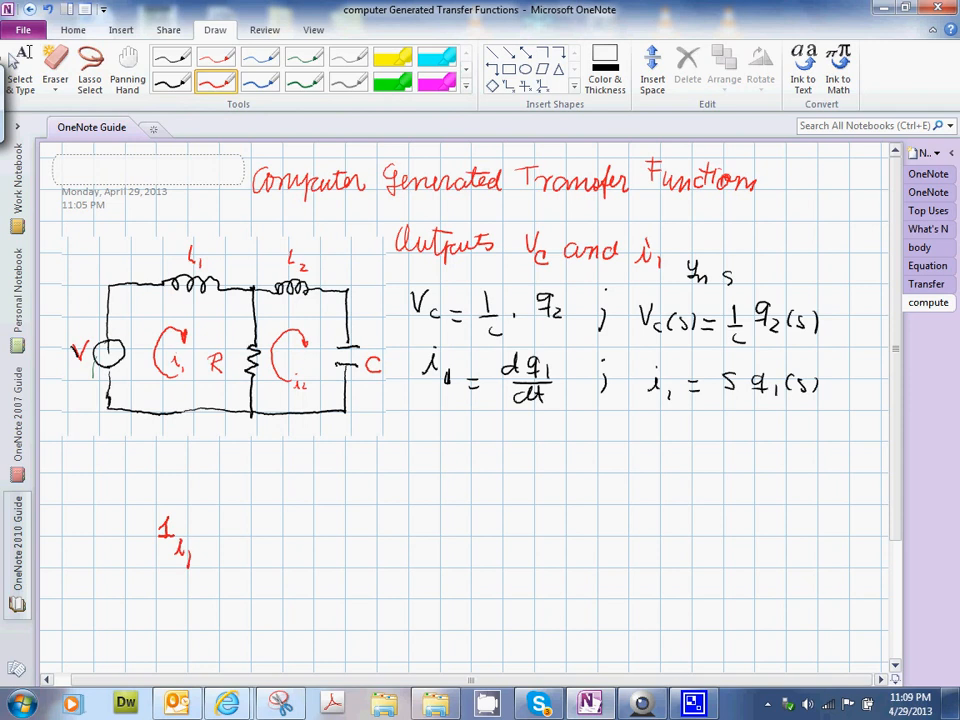
- Ink the i2 1-junction with its I element above and a bond to the capacitor C:c
{"action": "left_click_drag", "start_coordinate": [296, 544], "coordinate": [300, 524]}
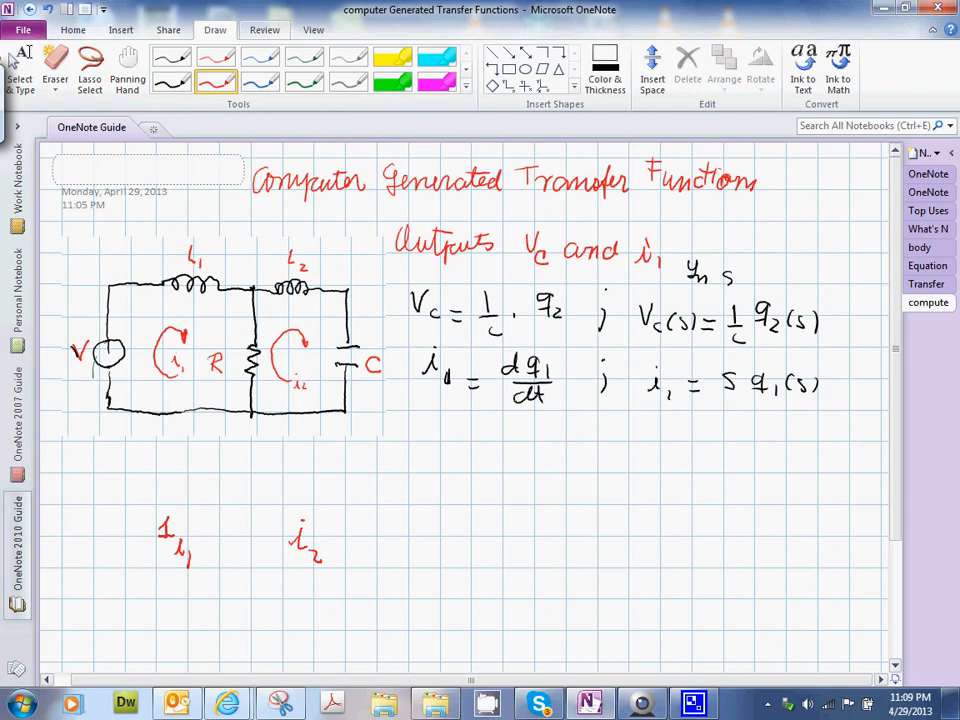
{"action": "left_click", "coordinate": [172, 56]}
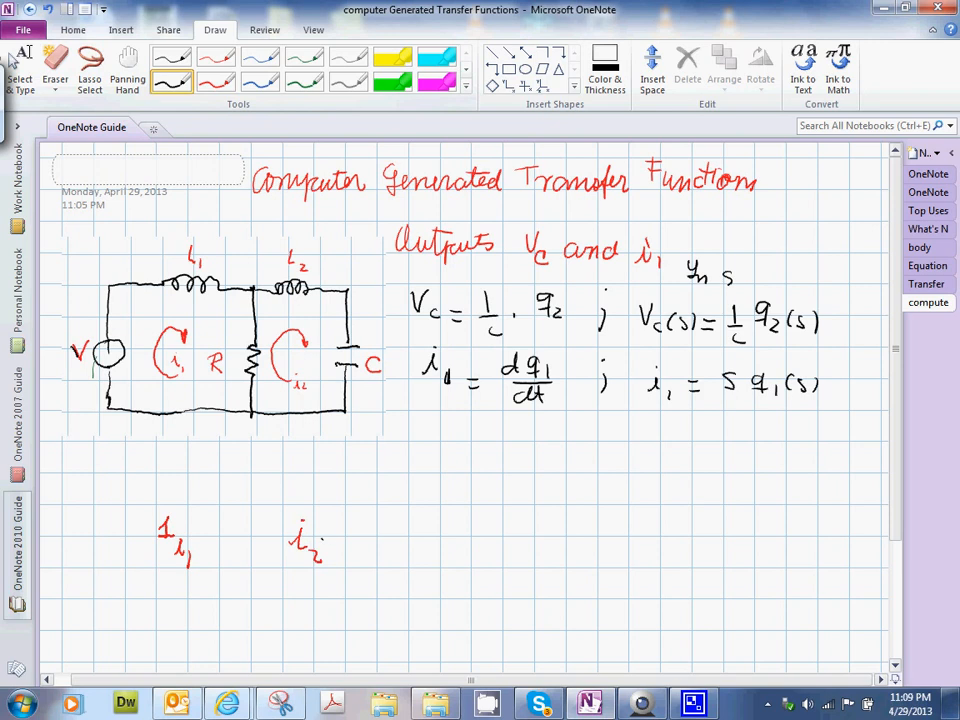
{"action": "left_click_drag", "start_coordinate": [324, 536], "coordinate": [384, 532]}
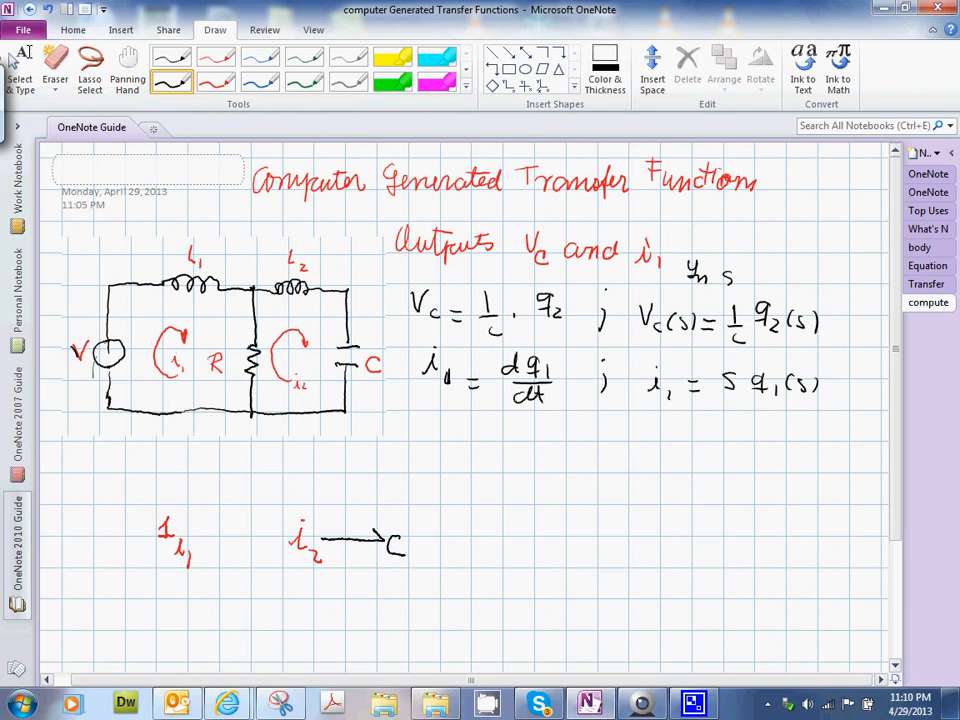
{"action": "left_click_drag", "start_coordinate": [308, 456], "coordinate": [304, 500]}
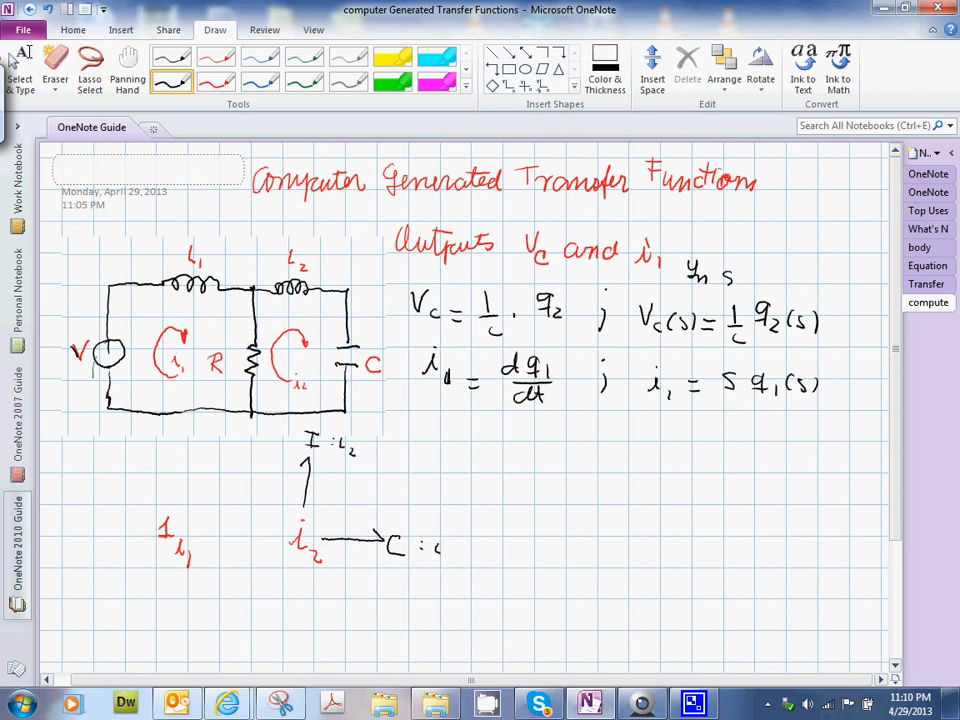
- Add SE:V(t) and I on the i1 junction, a 0-junction with R, and bonds linking i1, 0 and i2
{"action": "left_click_drag", "start_coordinate": [100, 528], "coordinate": [156, 528]}
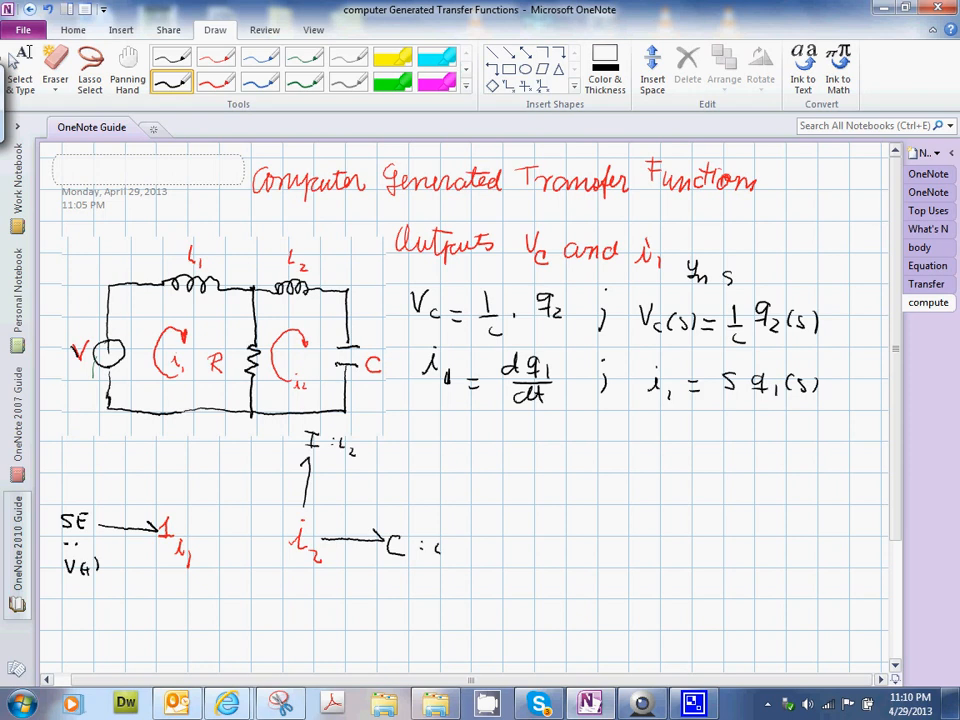
{"action": "left_click", "coordinate": [88, 70]}
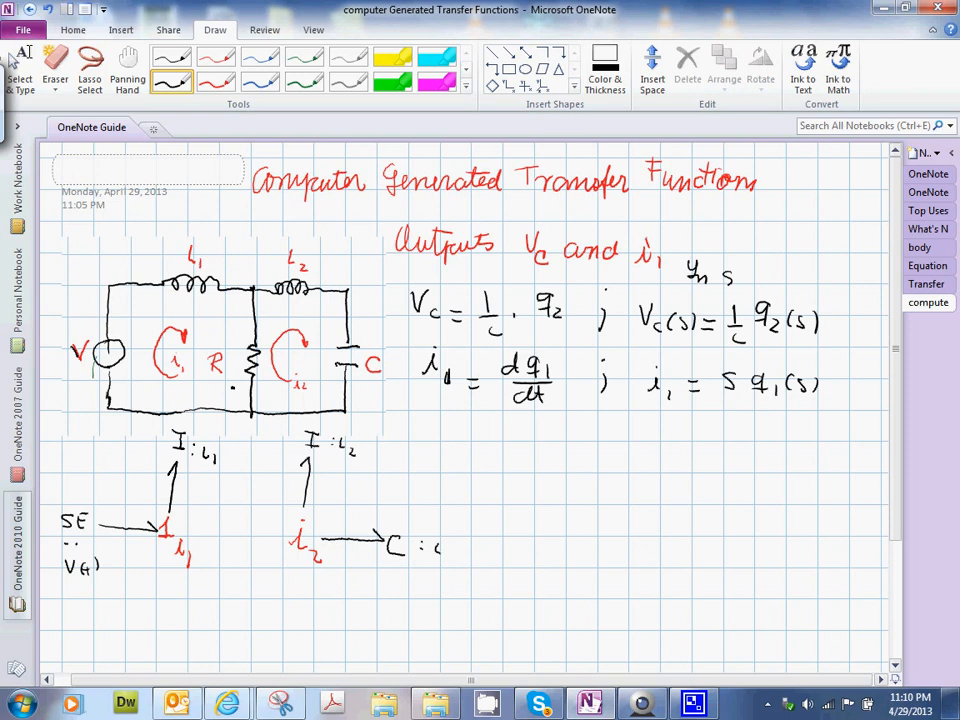
{"action": "left_click", "coordinate": [88, 64]}
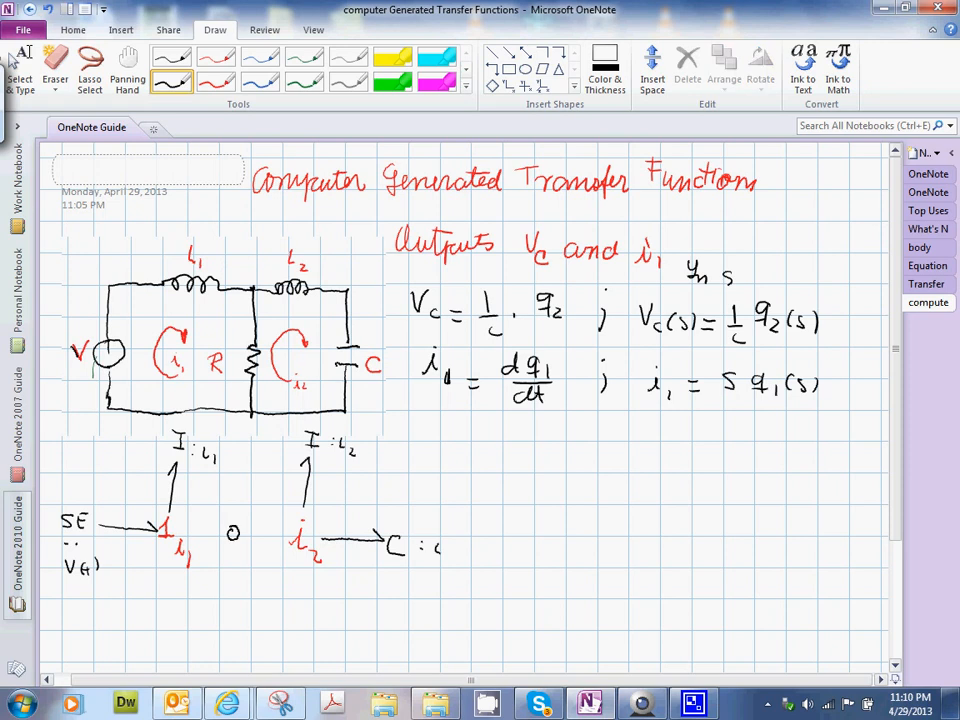
{"action": "left_click_drag", "start_coordinate": [180, 530], "coordinate": [224, 528]}
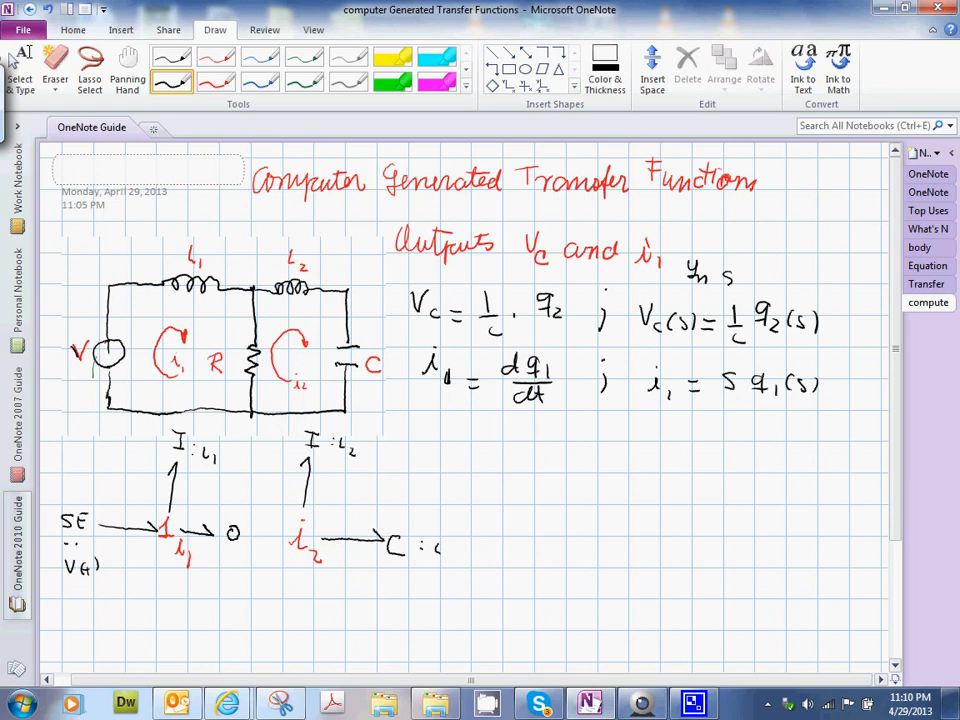
{"action": "left_click_drag", "start_coordinate": [244, 536], "coordinate": [276, 540]}
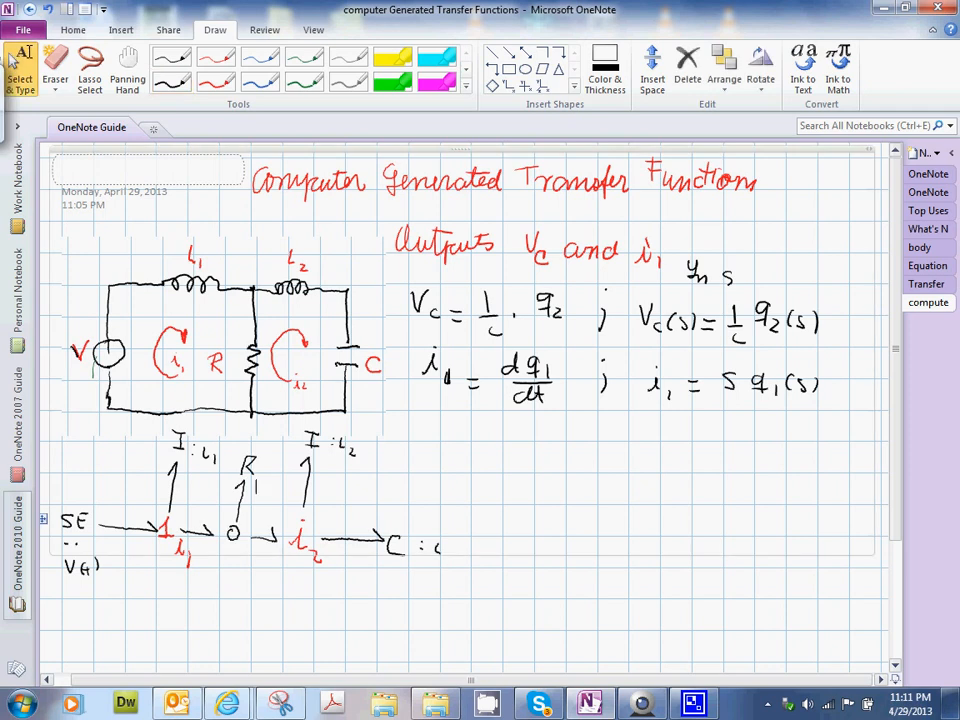
- Launch CAMPG from Start > All Programs > CAMPG so its DOSBox window appears
{"action": "scroll", "scroll_direction": "down", "scroll_amount": 3}
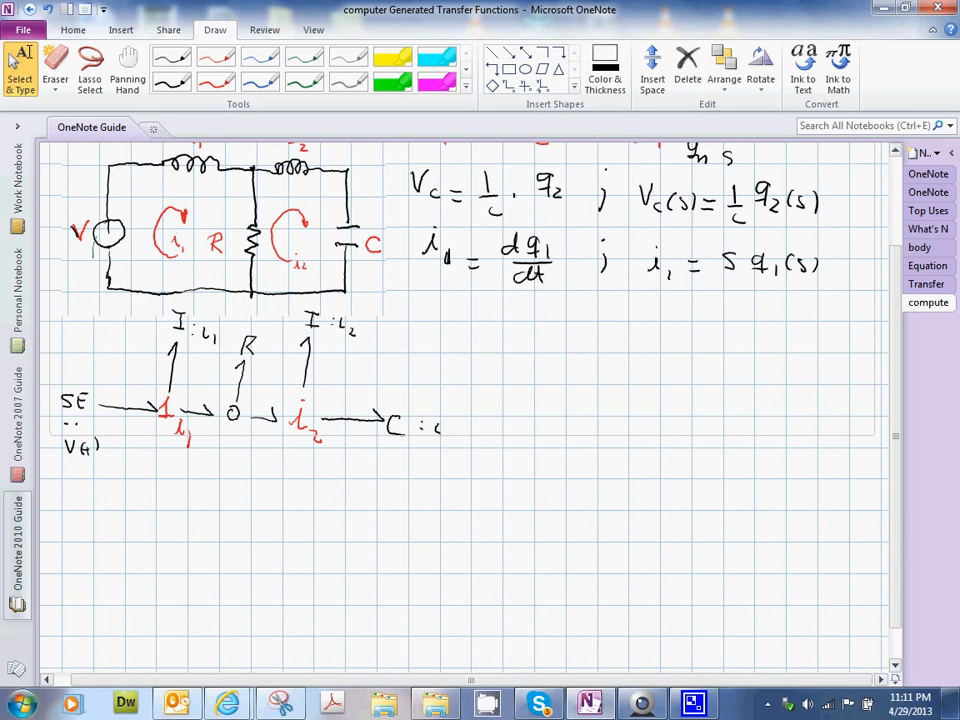
{"action": "left_click", "coordinate": [16, 704]}
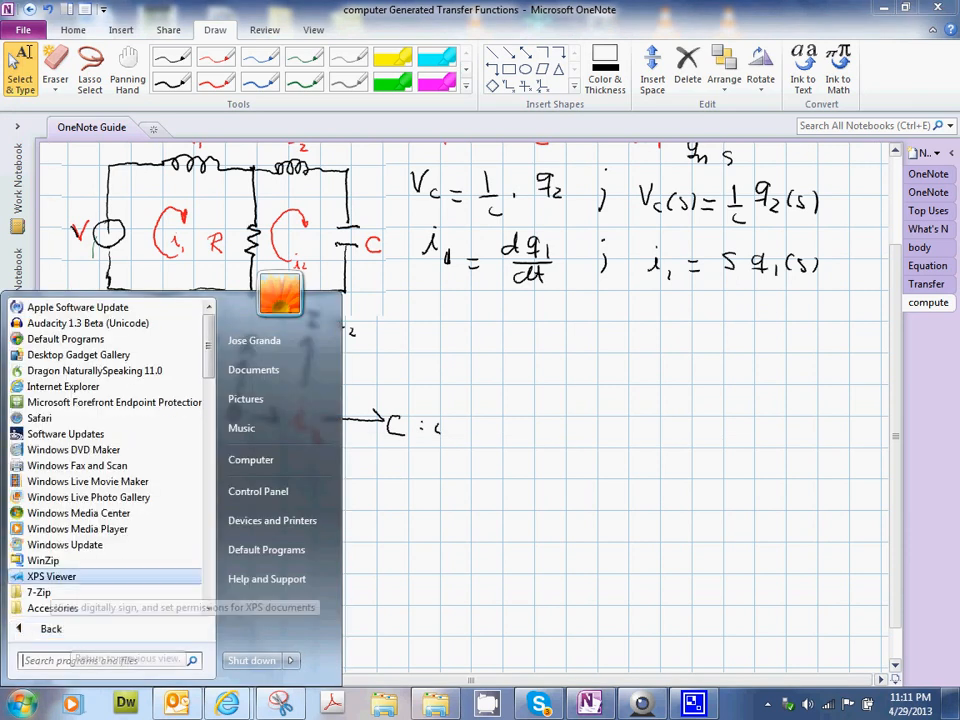
{"action": "scroll", "scroll_direction": "down", "scroll_amount": 3}
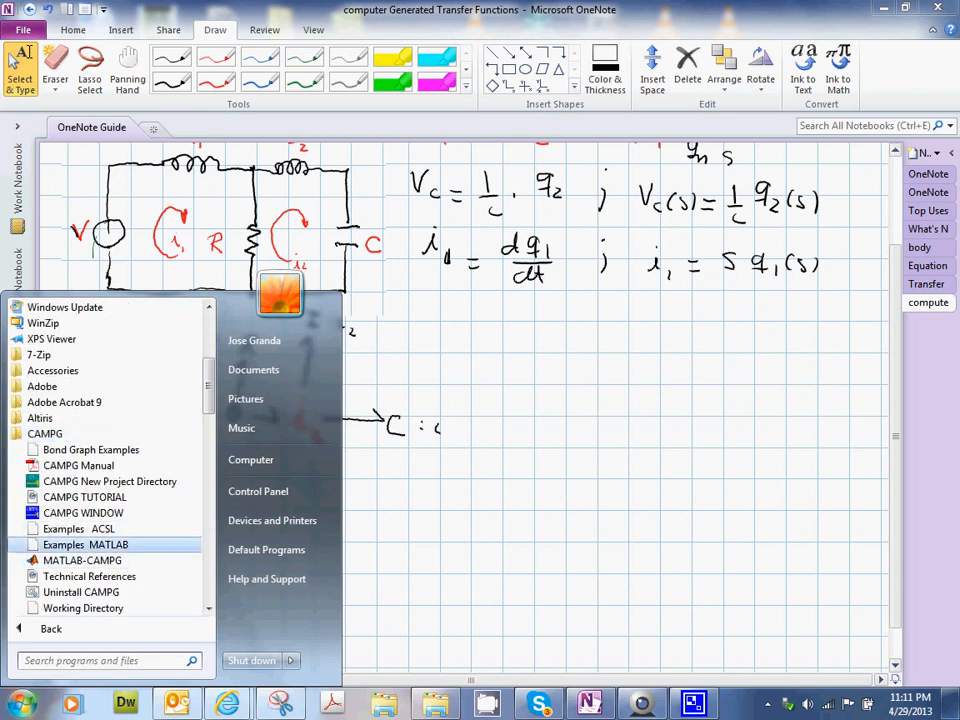
{"action": "left_click", "coordinate": [84, 512]}
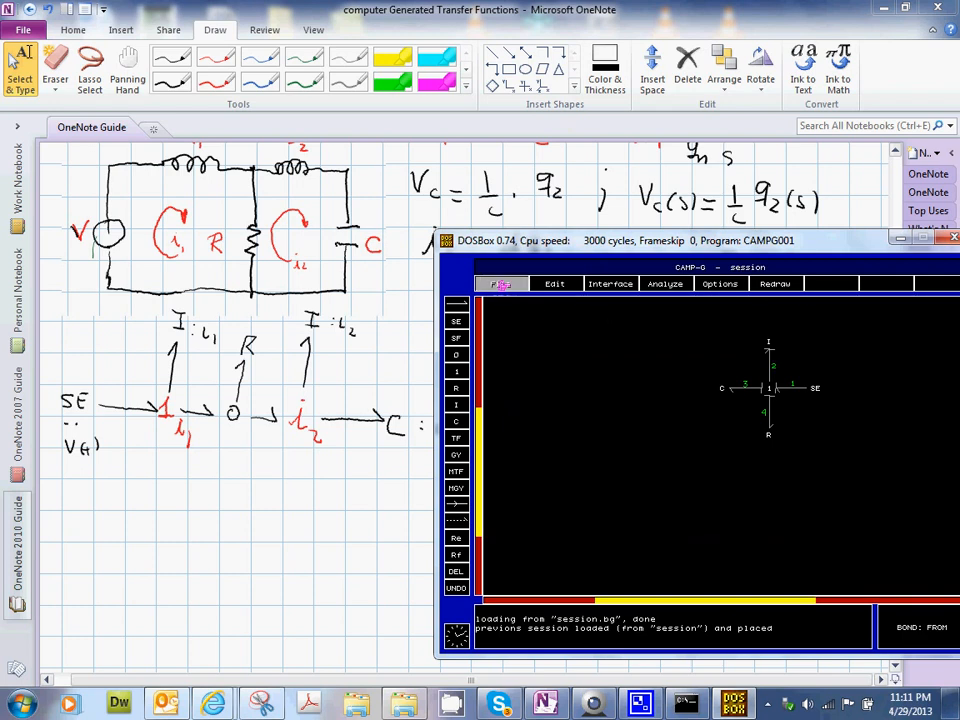
- Create a new untitled model and place SE, 1, I, 0, R, 1, I, C joined by seven bonds
{"action": "left_click", "coordinate": [500, 284]}
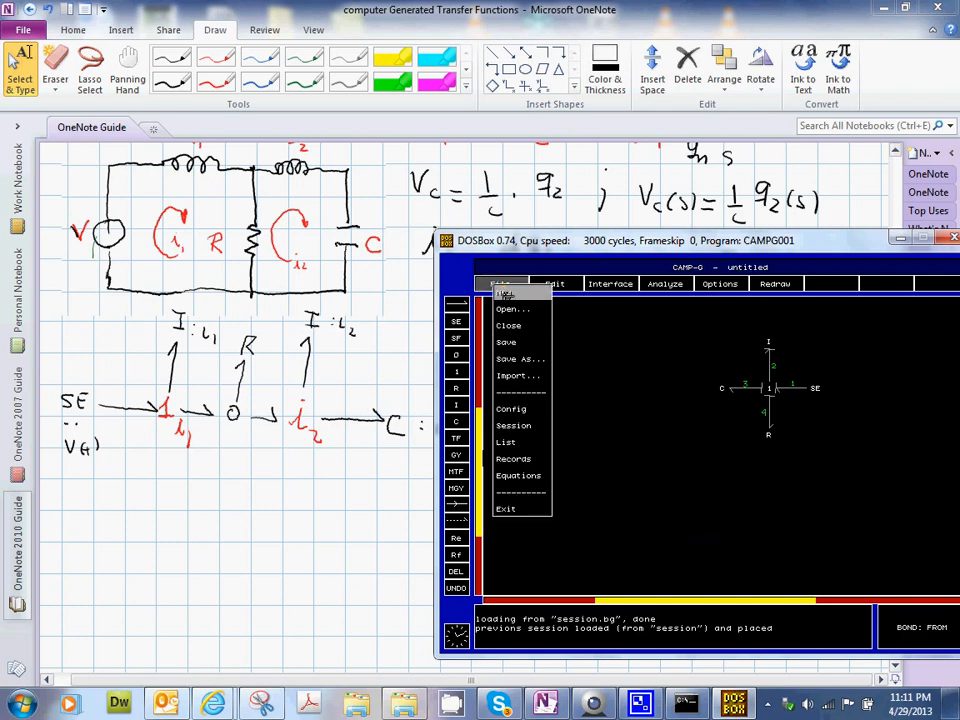
{"action": "left_click", "coordinate": [500, 284]}
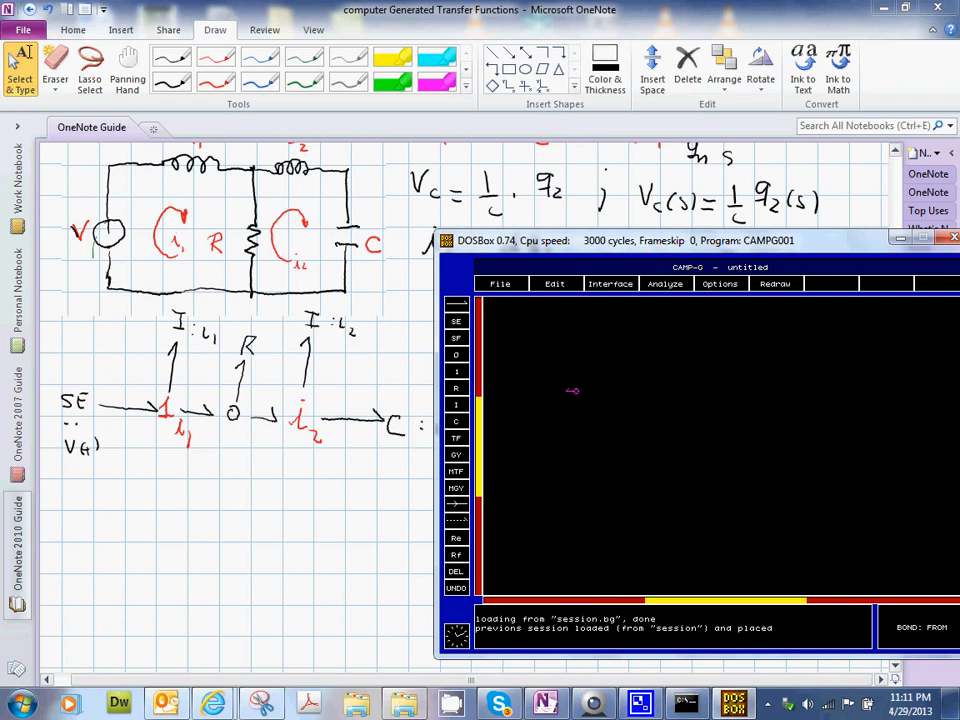
{"action": "mouse_move", "coordinate": [560, 396]}
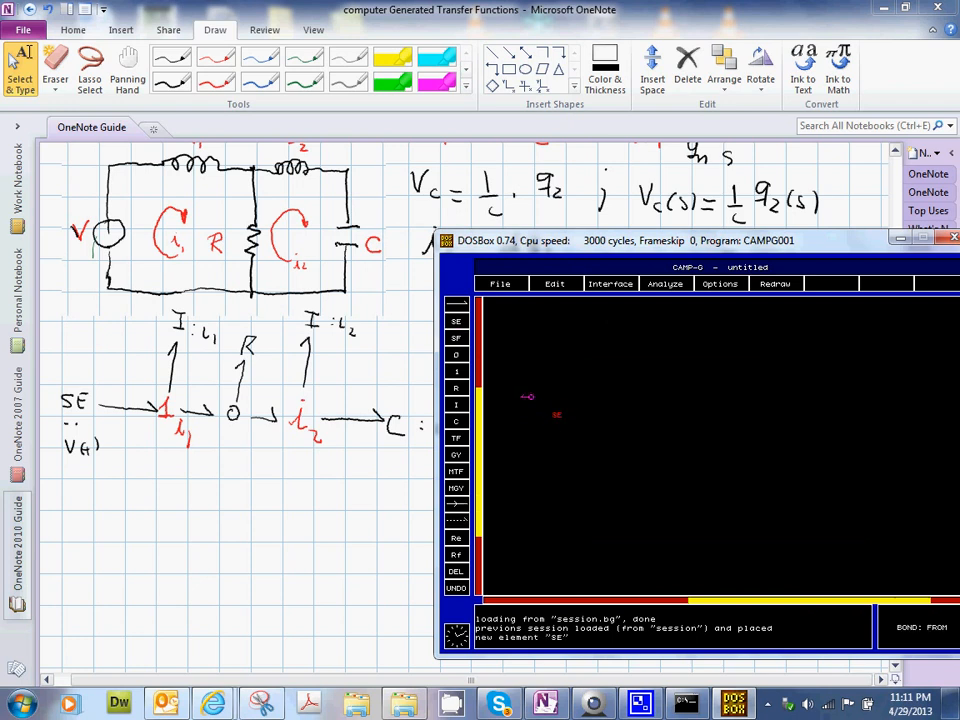
{"action": "left_click", "coordinate": [456, 370]}
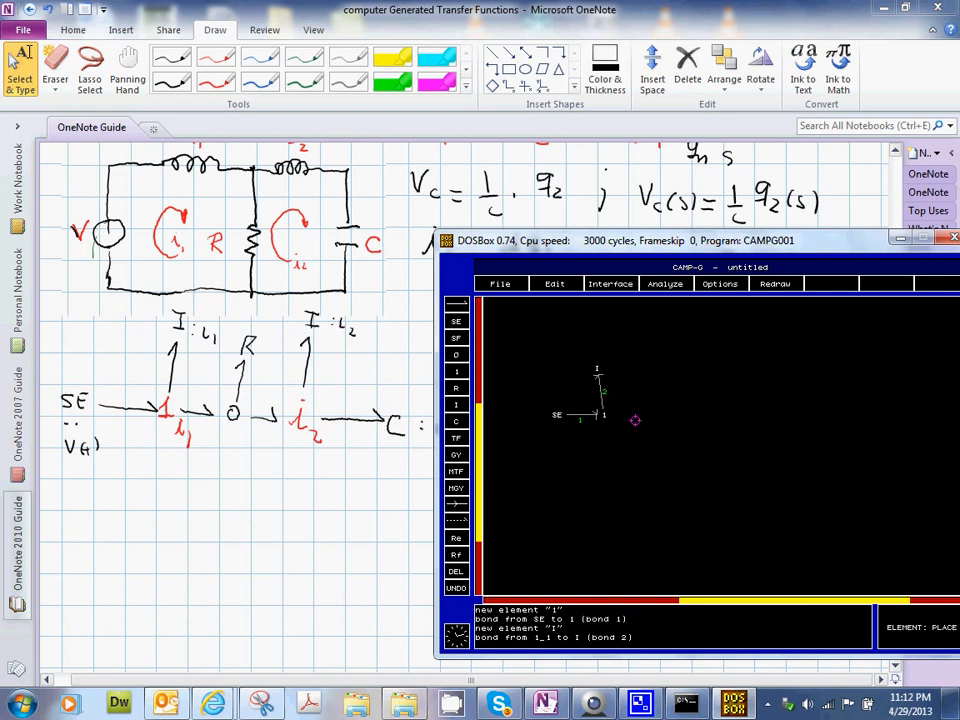
{"action": "left_click", "coordinate": [636, 418]}
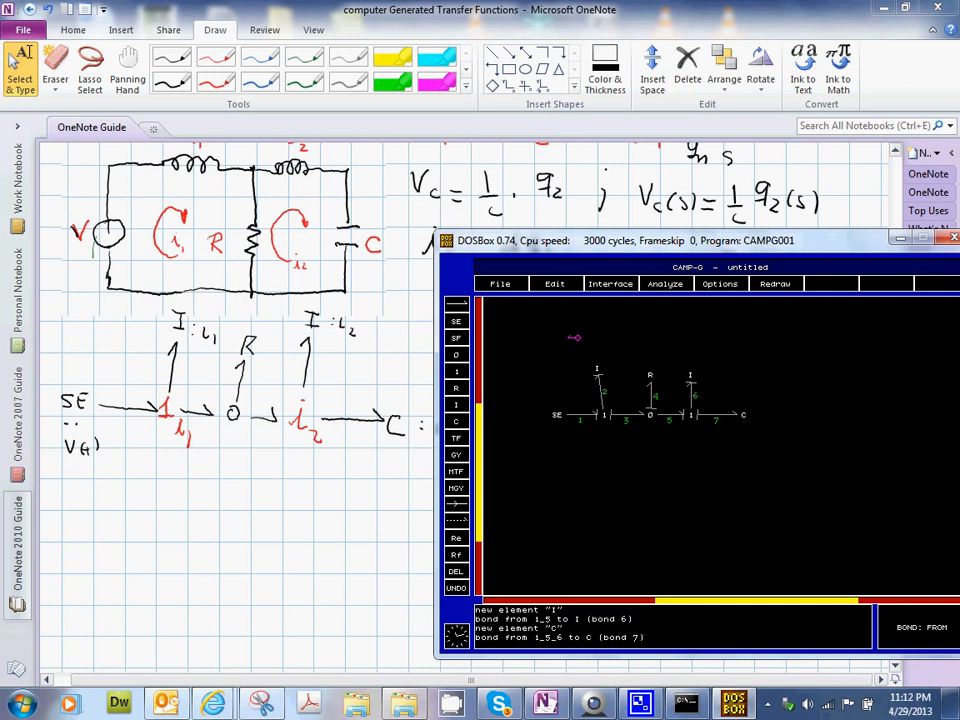
{"action": "mouse_move", "coordinate": [584, 358]}
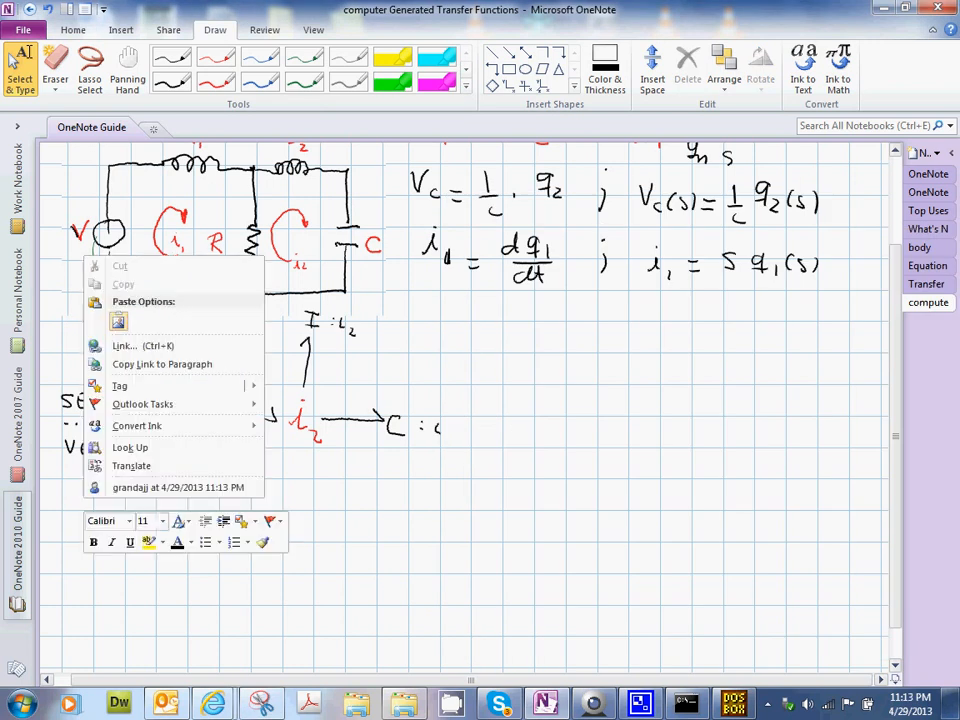
{"action": "mouse_move", "coordinate": [142, 344]}
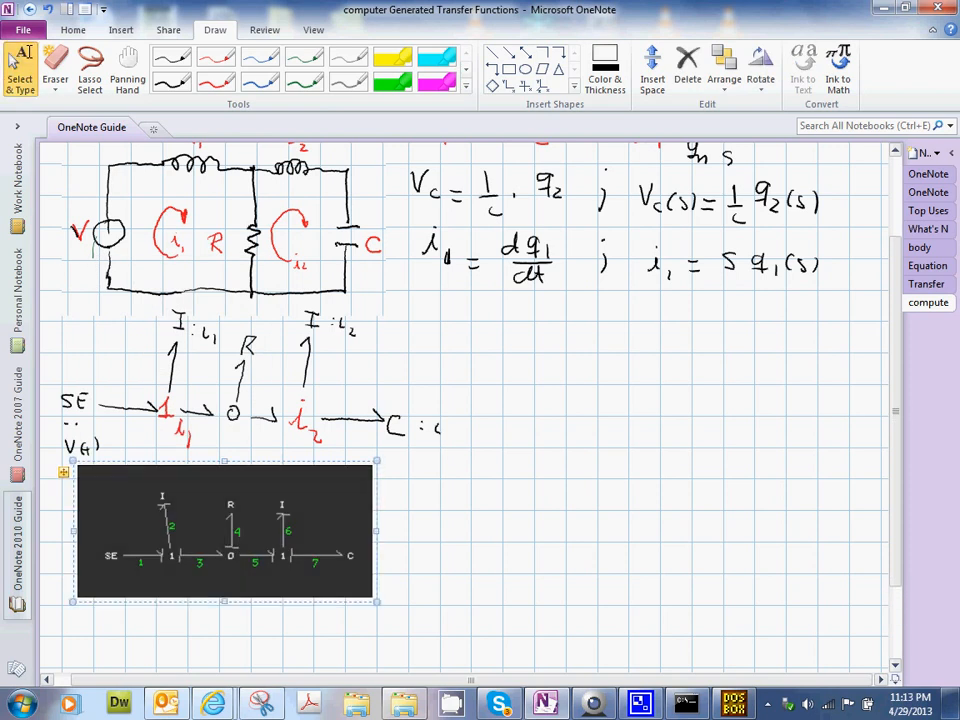
- Move the pasted CAMP-G bond graph picture beside the hand sketch and enlarge it
{"action": "left_click_drag", "start_coordinate": [224, 530], "coordinate": [616, 370]}
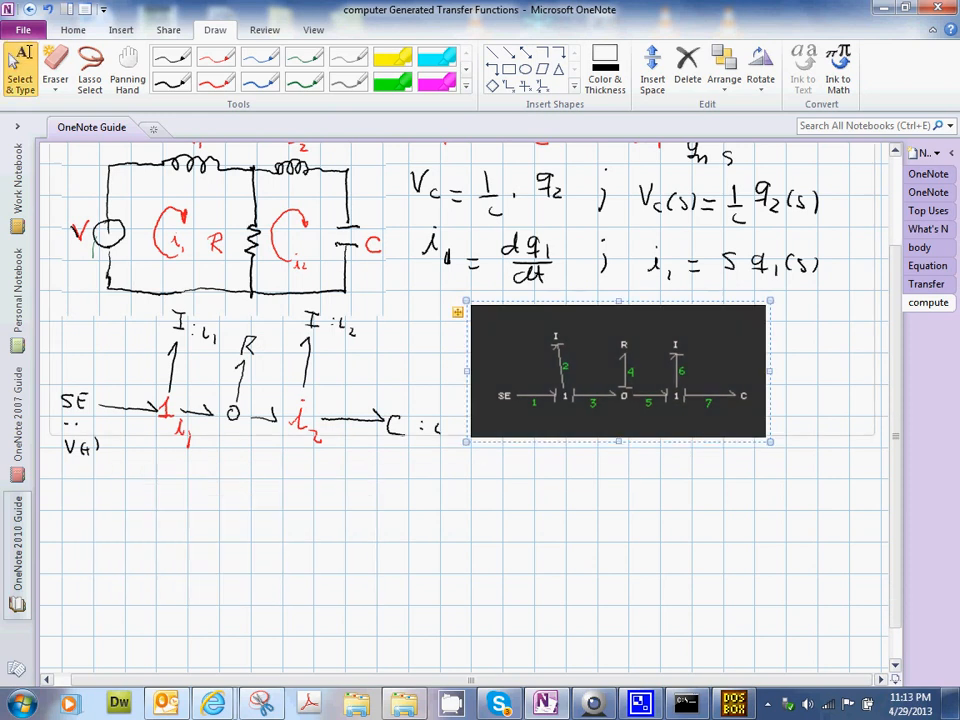
{"action": "left_click_drag", "start_coordinate": [768, 440], "coordinate": [858, 482]}
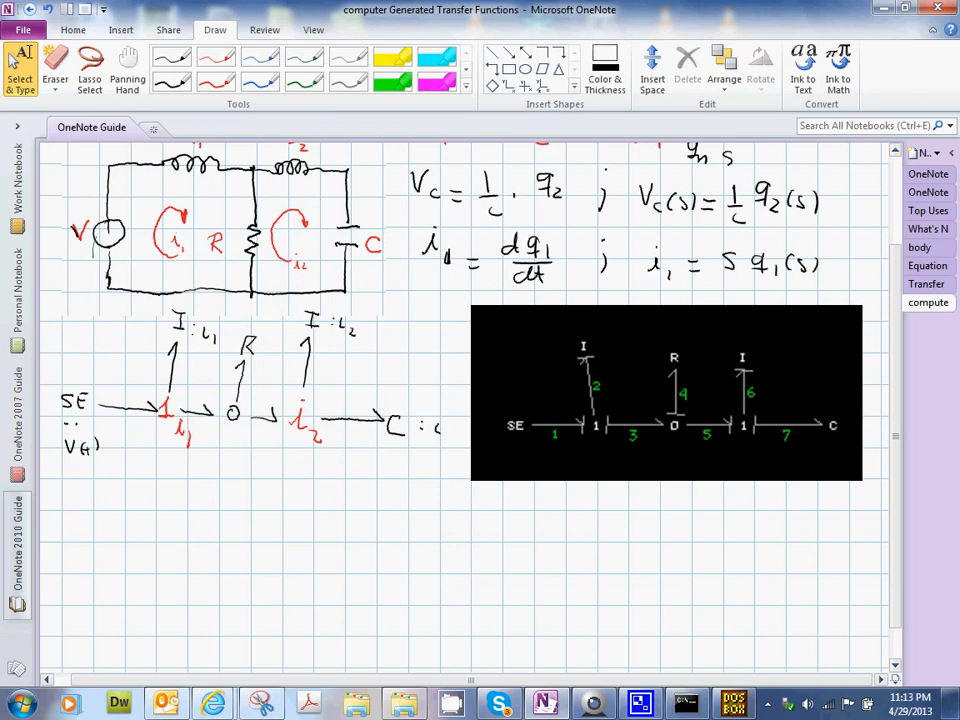
{"action": "left_click", "coordinate": [740, 518]}
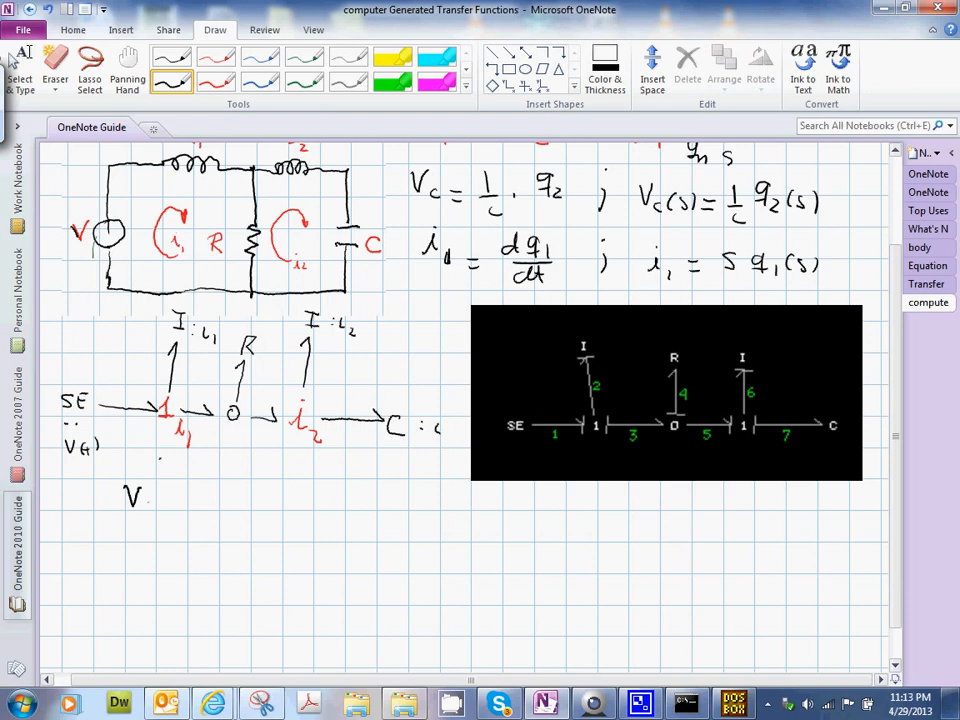
- Handwrite the first output equation Vc = e7
{"action": "type", "text": "Vc ="}
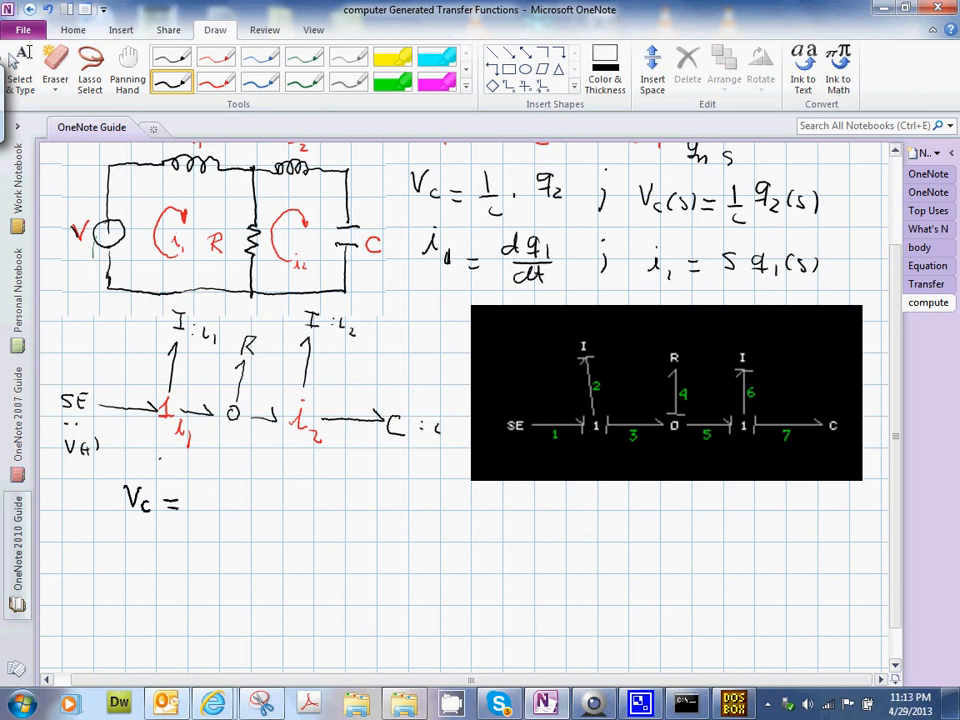
{"action": "left_click", "coordinate": [88, 70]}
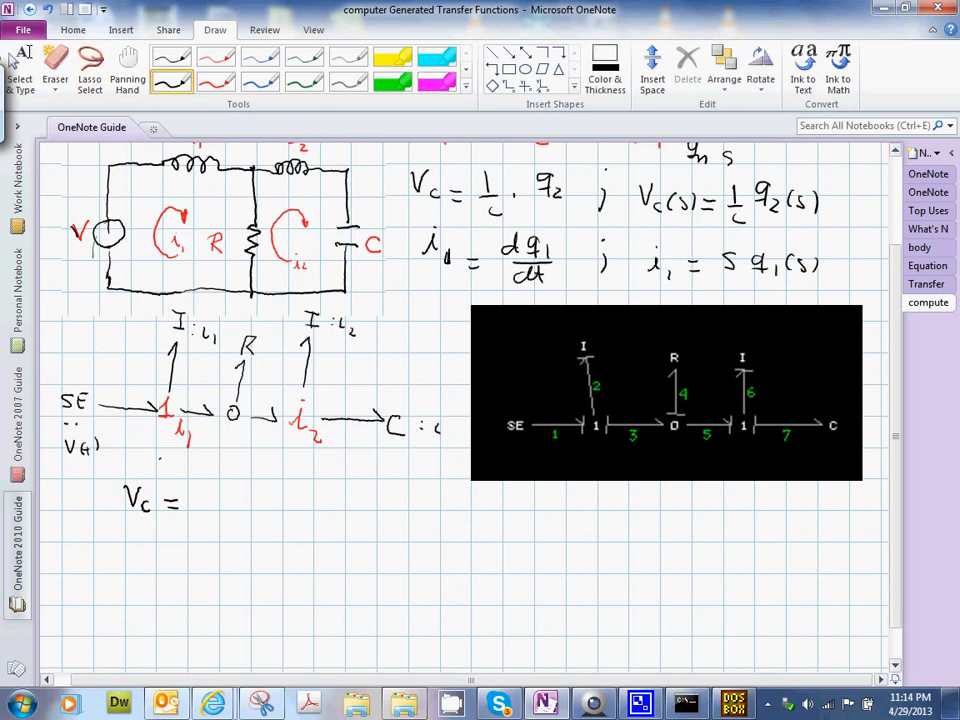
{"action": "left_click", "coordinate": [88, 64]}
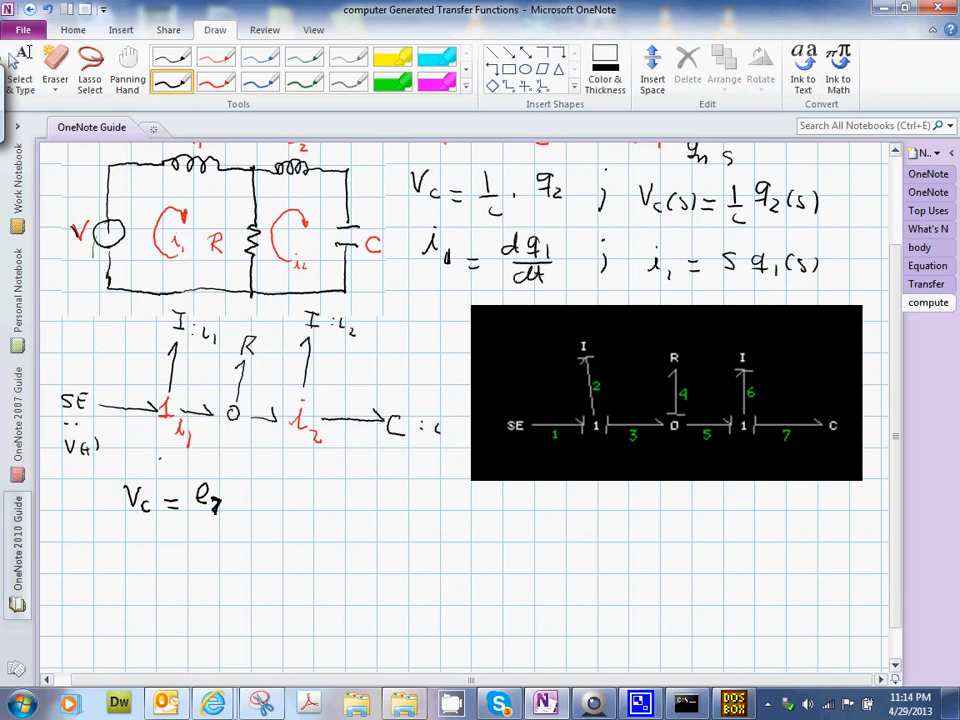
{"action": "left_click_drag", "start_coordinate": [128, 544], "coordinate": [180, 548]}
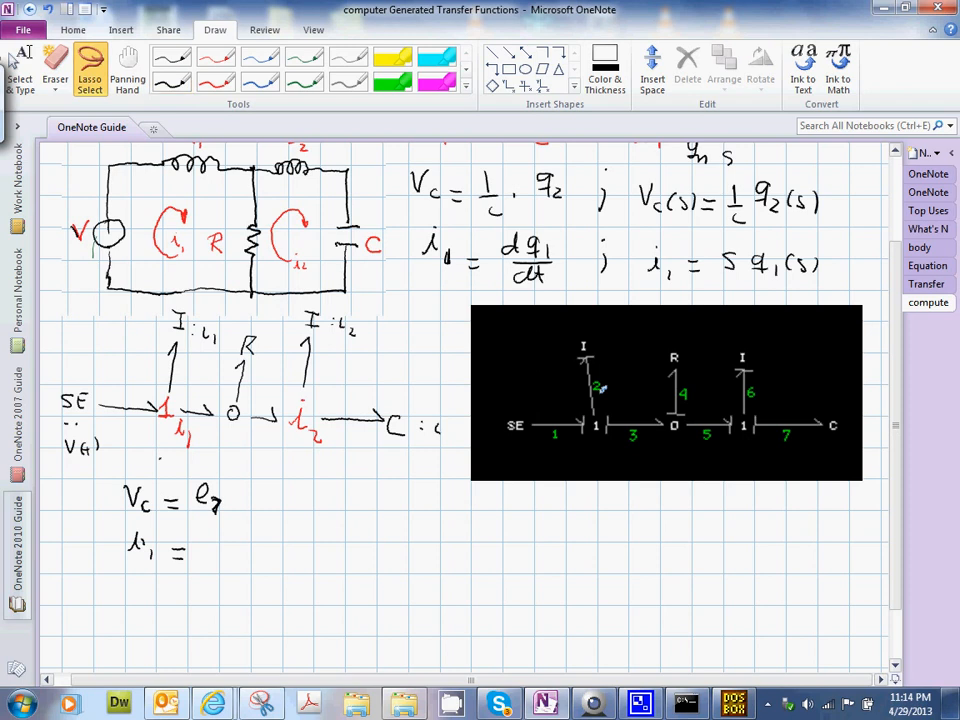
- Handwrite i1 = f2, then brace both equations and label them 'outputs'
{"action": "left_click", "coordinate": [170, 84]}
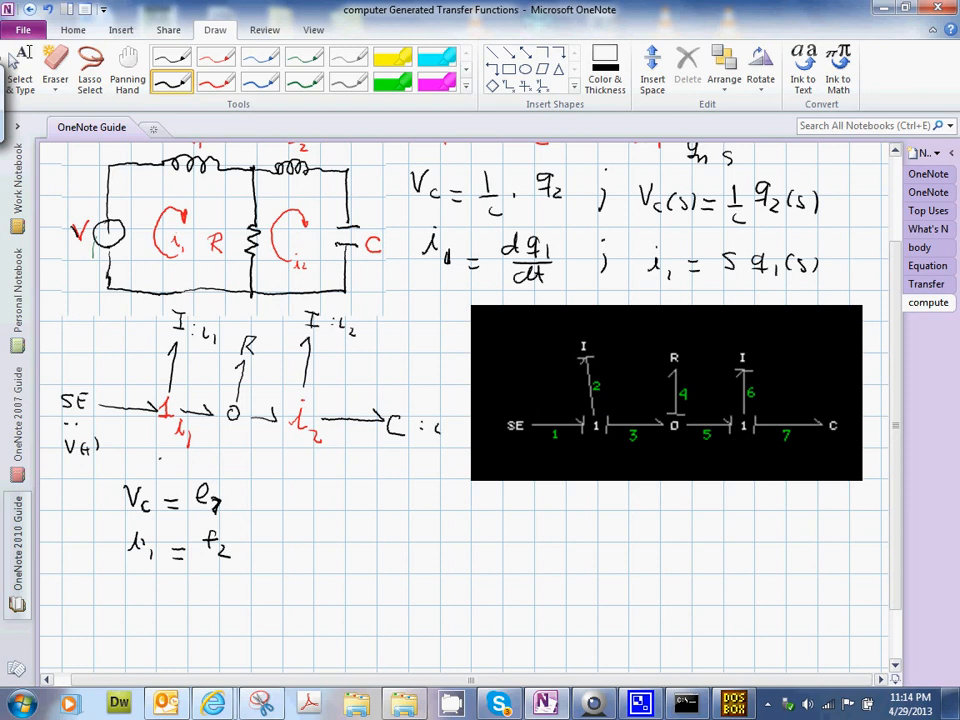
{"action": "left_click_drag", "start_coordinate": [250, 490], "coordinate": [250, 556]}
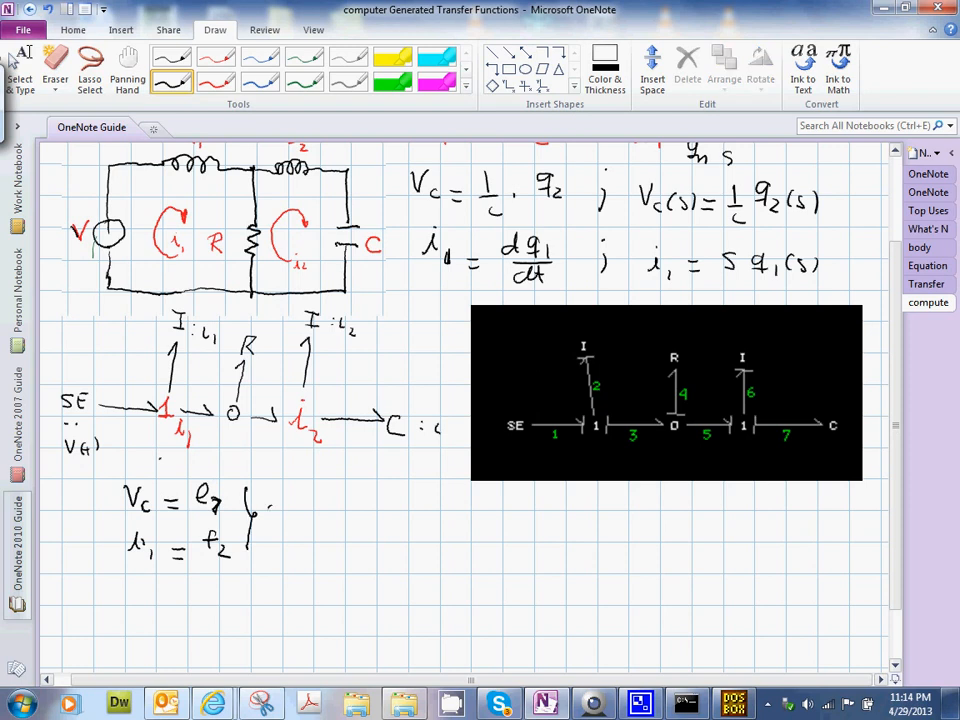
{"action": "left_click_drag", "start_coordinate": [264, 520], "coordinate": [316, 520]}
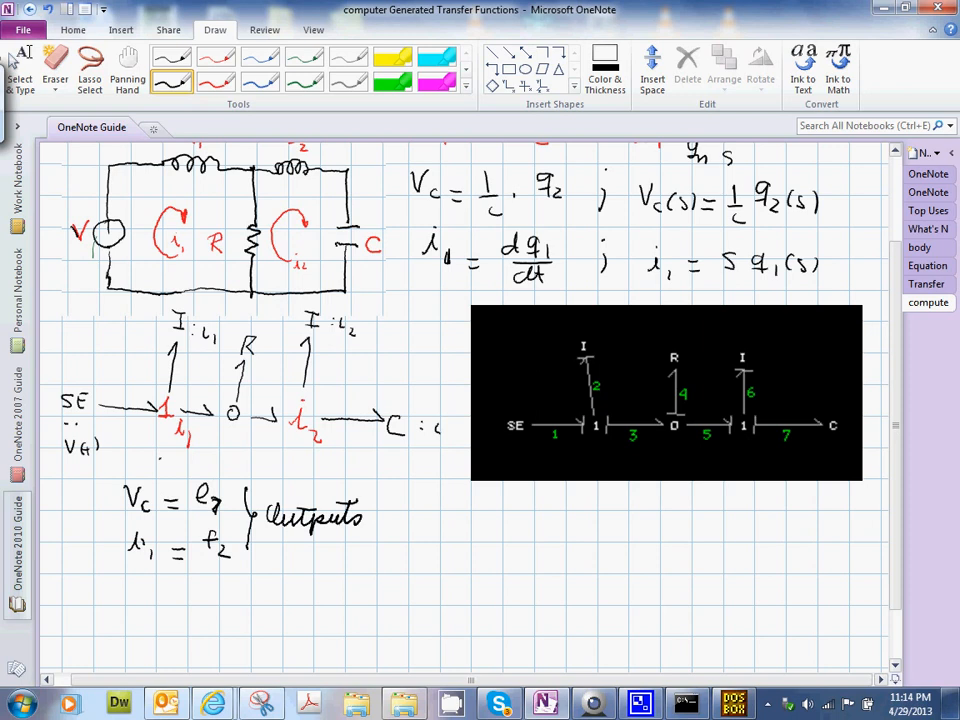
{"action": "left_click", "coordinate": [20, 64]}
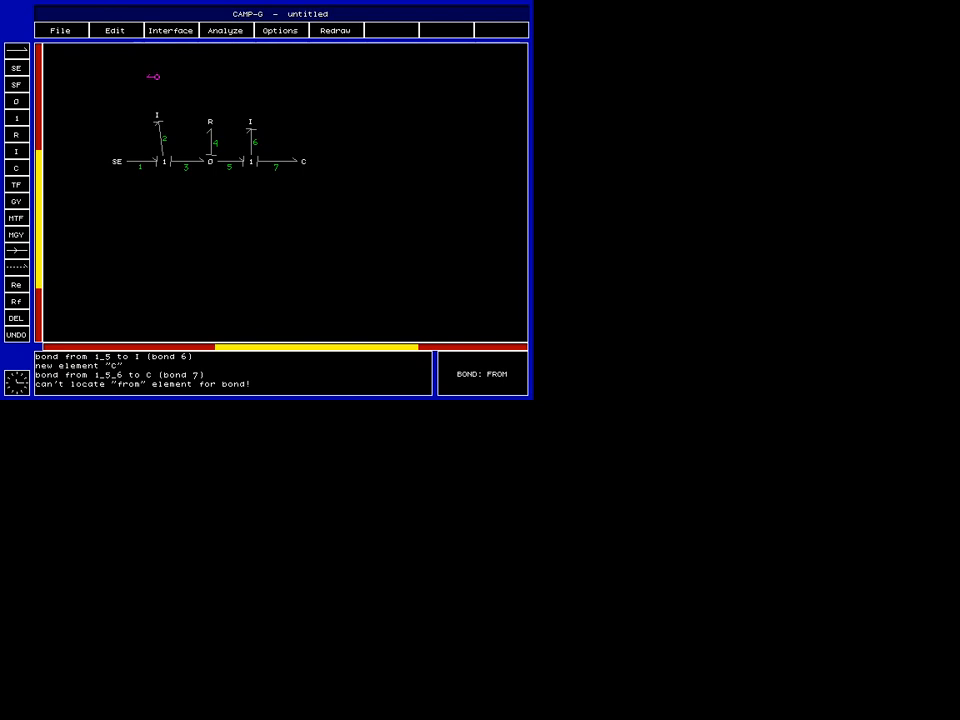
- Use Edit > Move > Single to reposition one vertex and straighten the bond to the left I element
{"action": "left_click", "coordinate": [116, 30]}
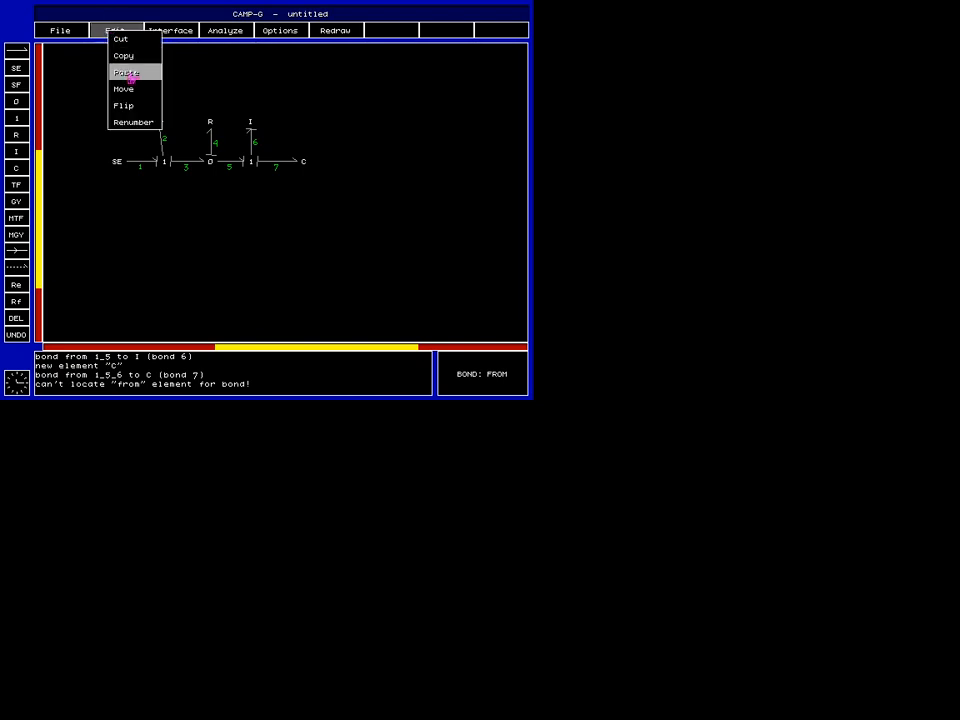
{"action": "left_click", "coordinate": [122, 88]}
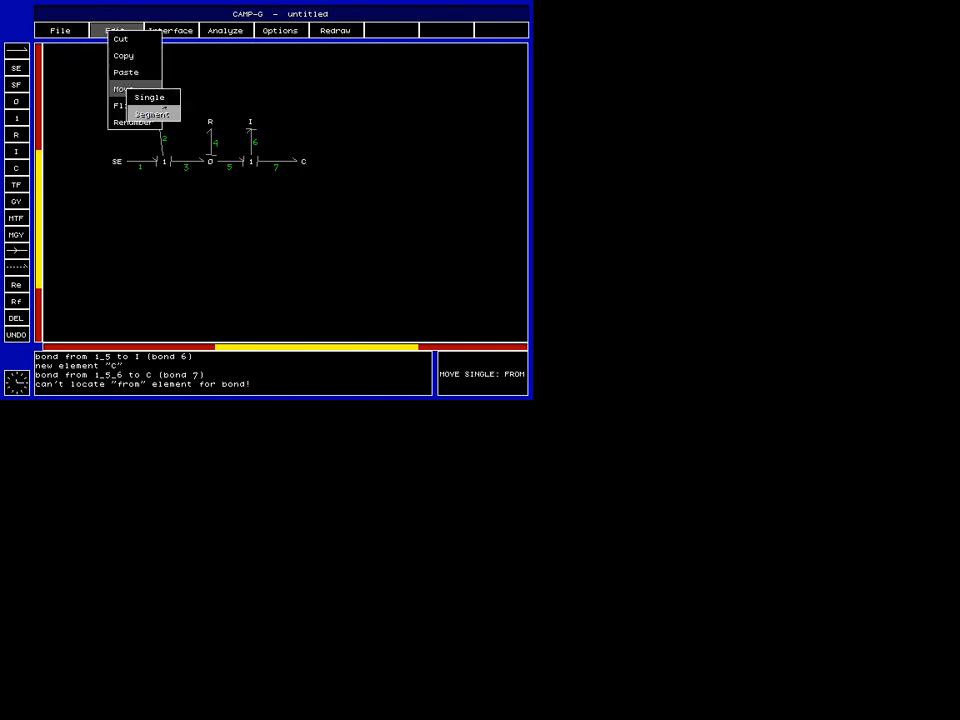
{"action": "left_click", "coordinate": [148, 96]}
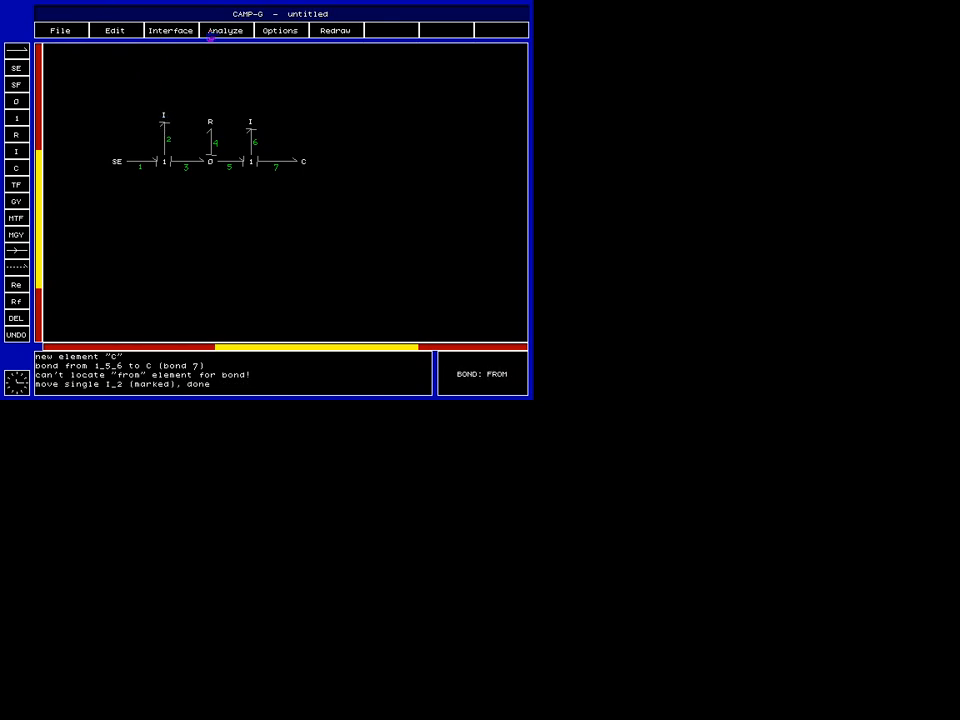
{"action": "left_click", "coordinate": [170, 30]}
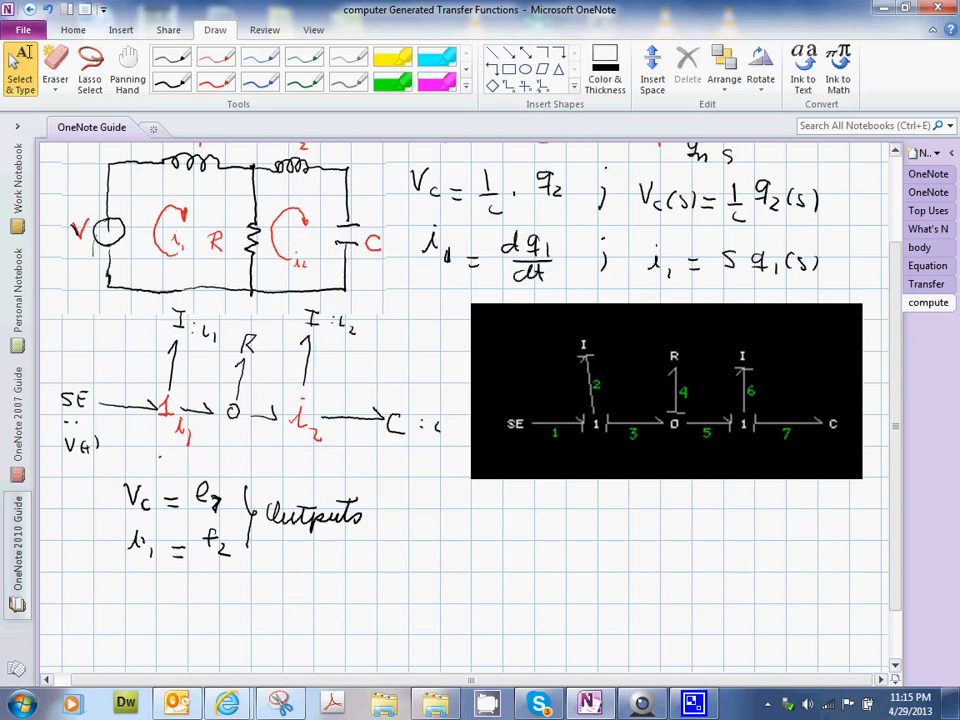
{"action": "scroll", "scroll_direction": "down", "scroll_amount": 3}
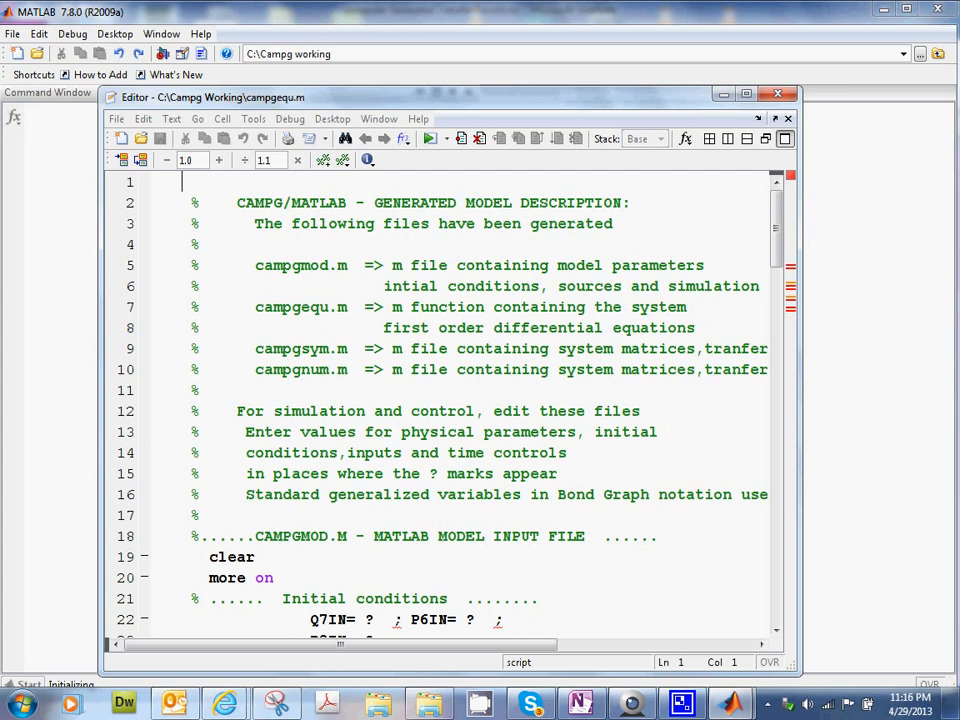
- Switch from campgnum.m to the campgsym.m symbolic model file in the editor
{"action": "left_click", "coordinate": [420, 642]}
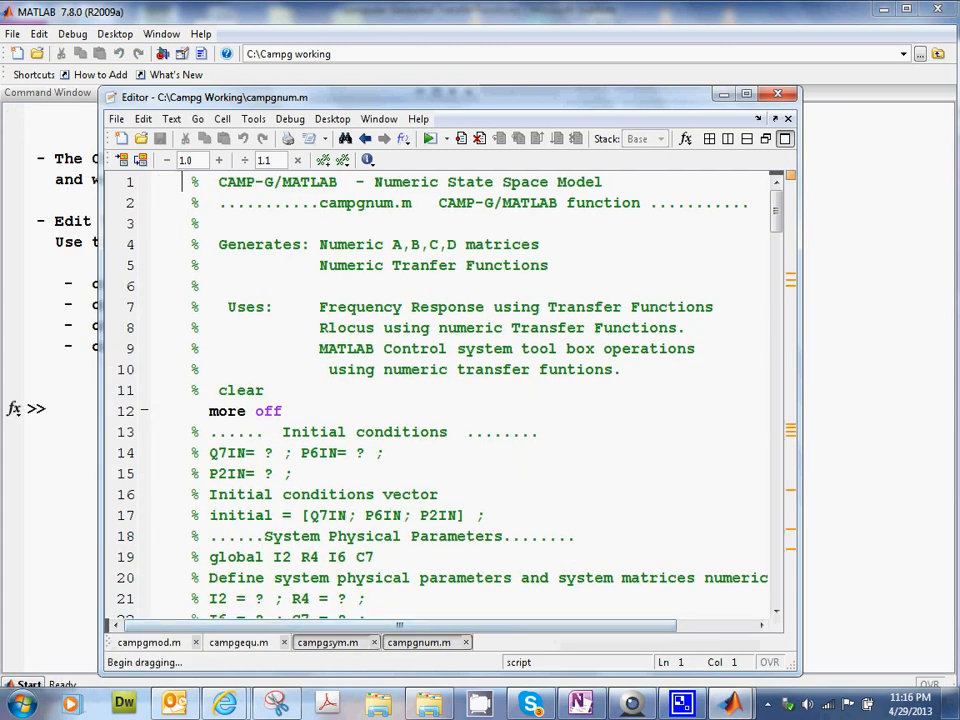
{"action": "left_click", "coordinate": [336, 642]}
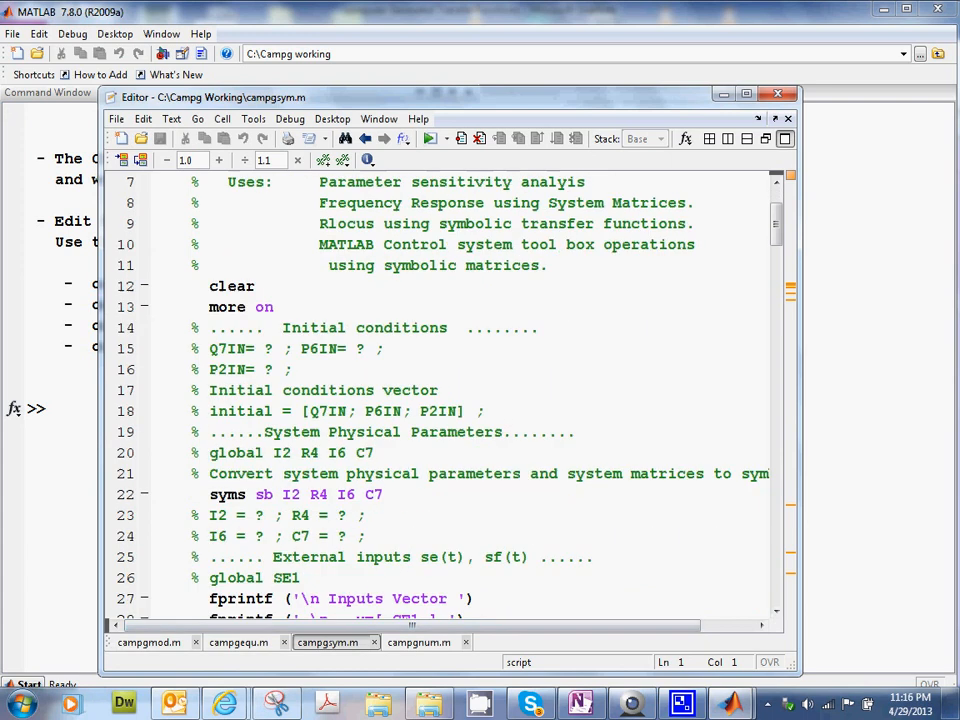
{"action": "scroll", "scroll_direction": "down", "scroll_amount": 3}
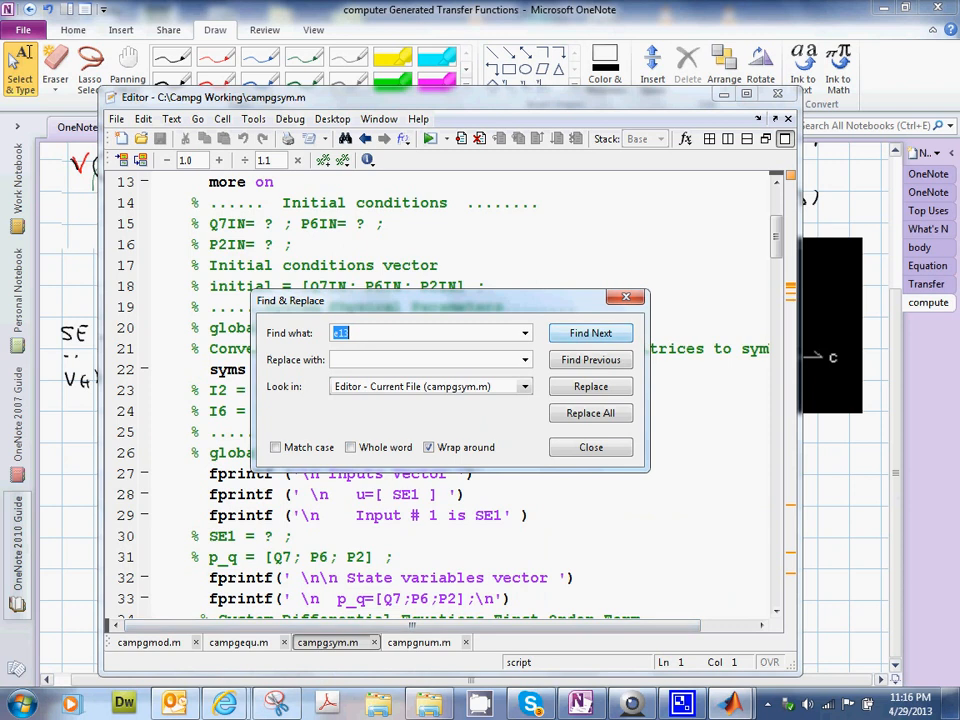
- Find e7 and uncomment its fprintf, C and D rows as output 1
{"action": "type", "text": "e7"}
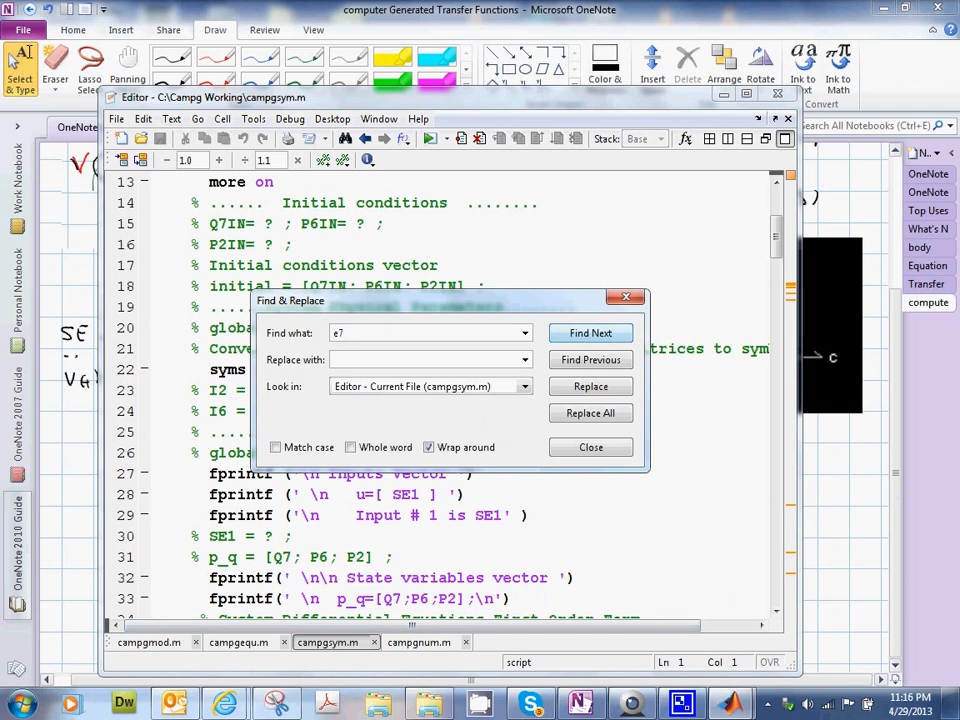
{"action": "left_click", "coordinate": [590, 332]}
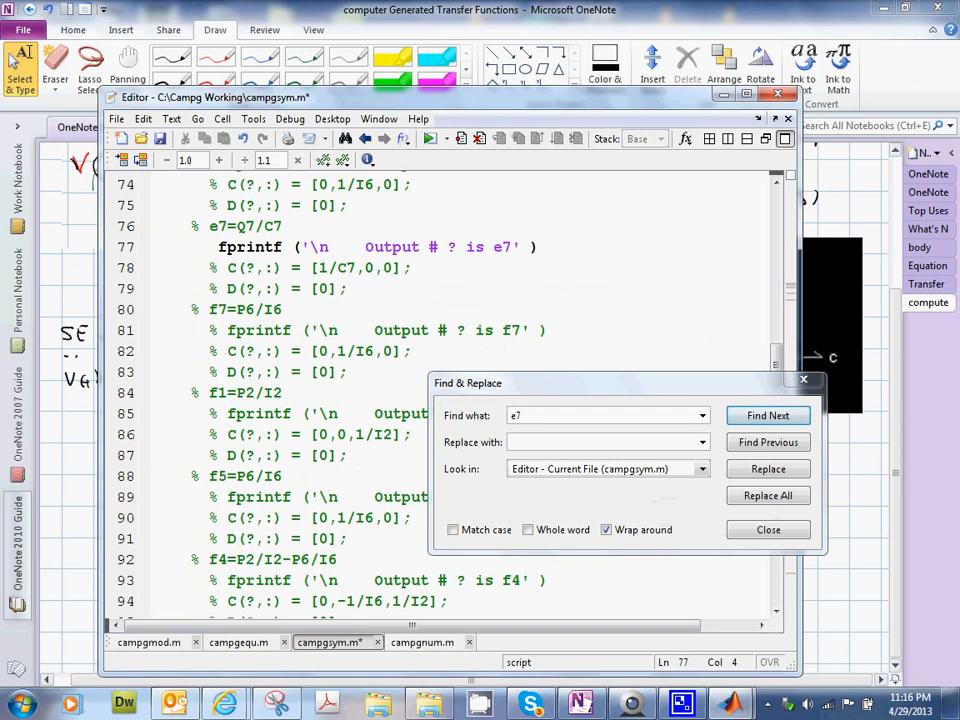
{"action": "left_click", "coordinate": [768, 414]}
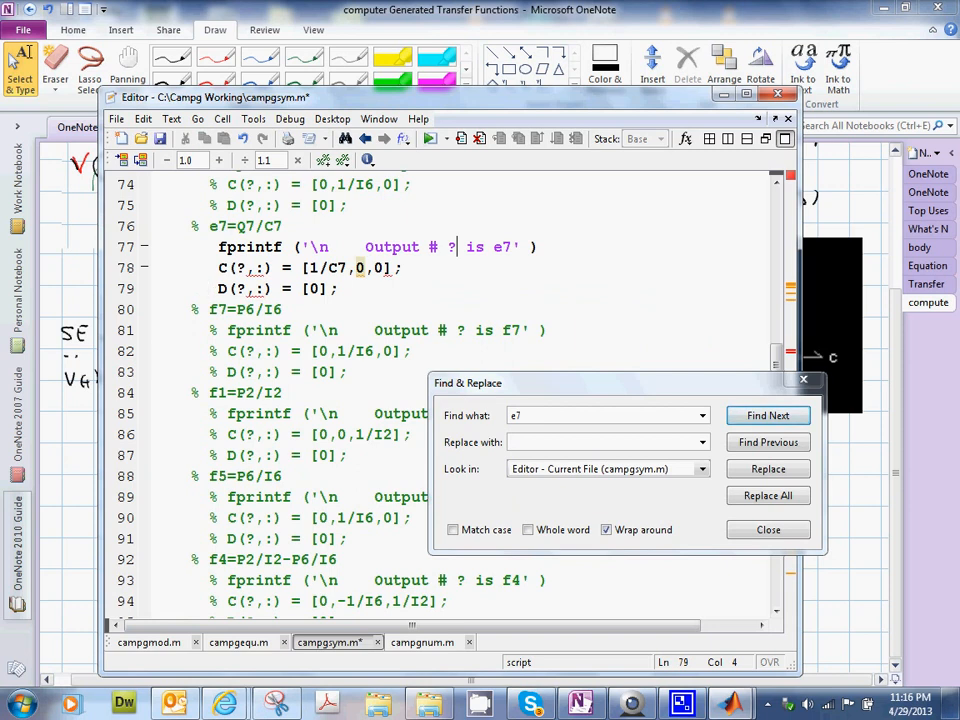
{"action": "key", "text": "Backspace"}
{"action": "type", "text": "1"}
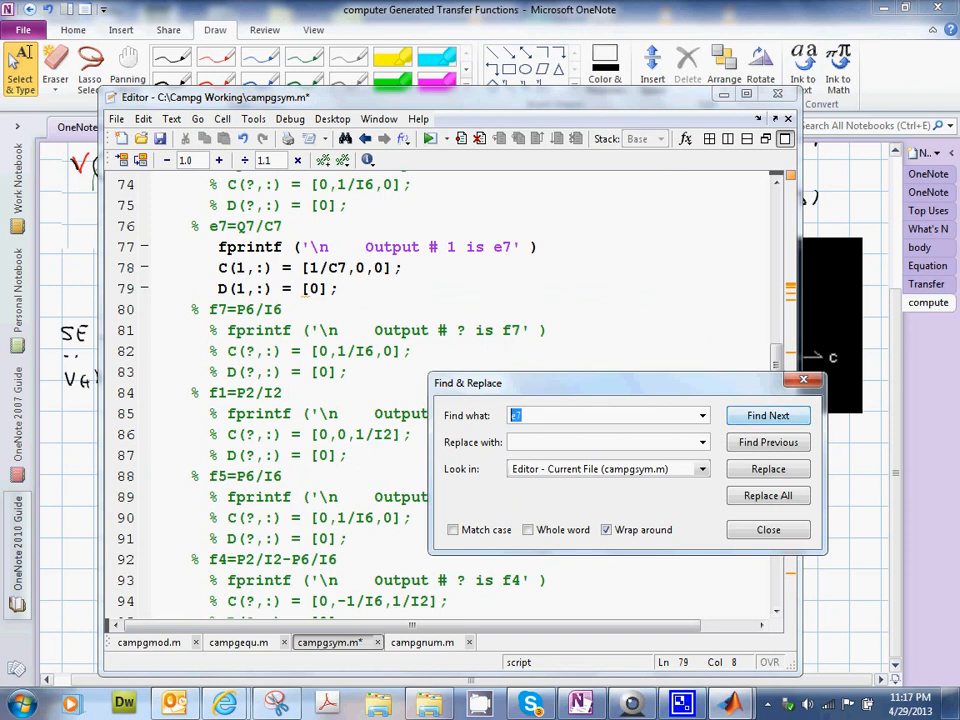
- Find f2 and uncomment its output rows as output 2
{"action": "left_click", "coordinate": [768, 414]}
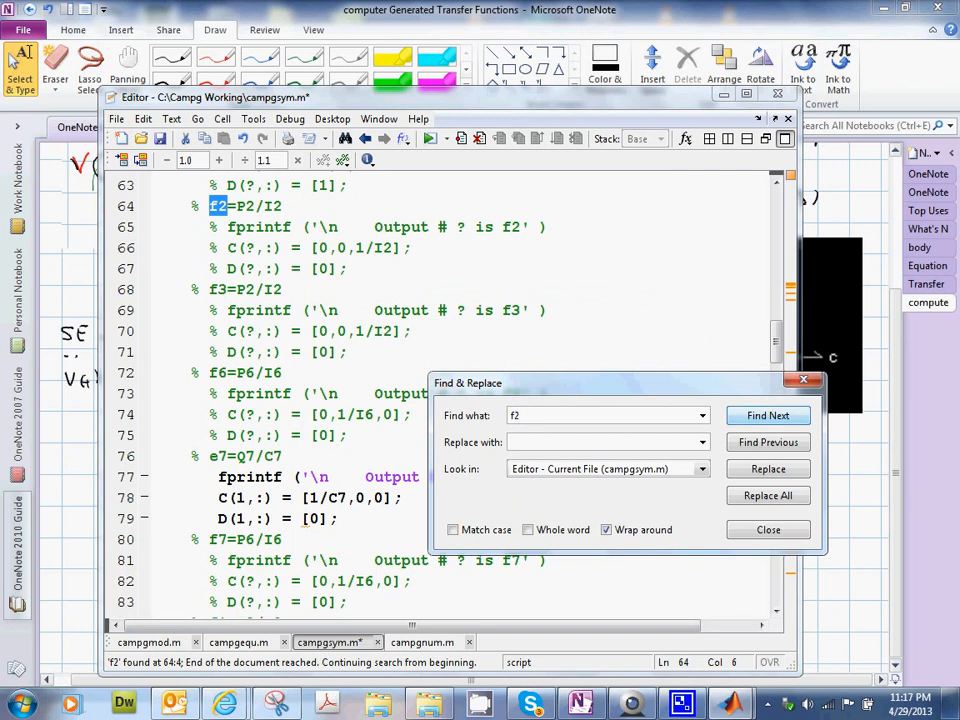
{"action": "left_click", "coordinate": [768, 414]}
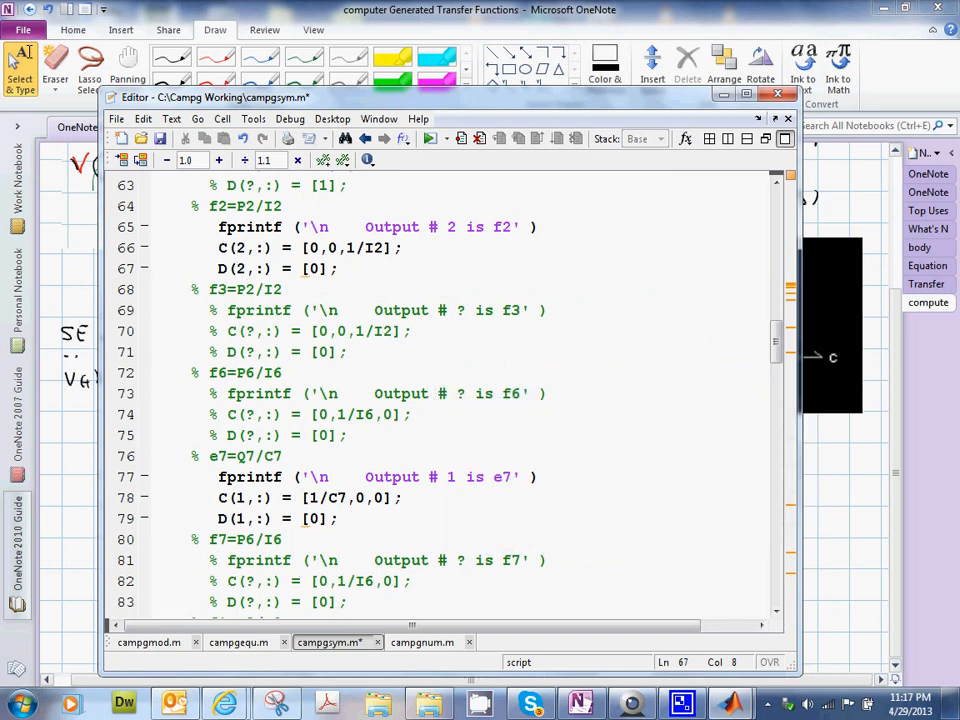
- Save and run campgsym.m, printing C, D, system order 3 and the characteristic polynomial
{"action": "left_click", "coordinate": [288, 118]}
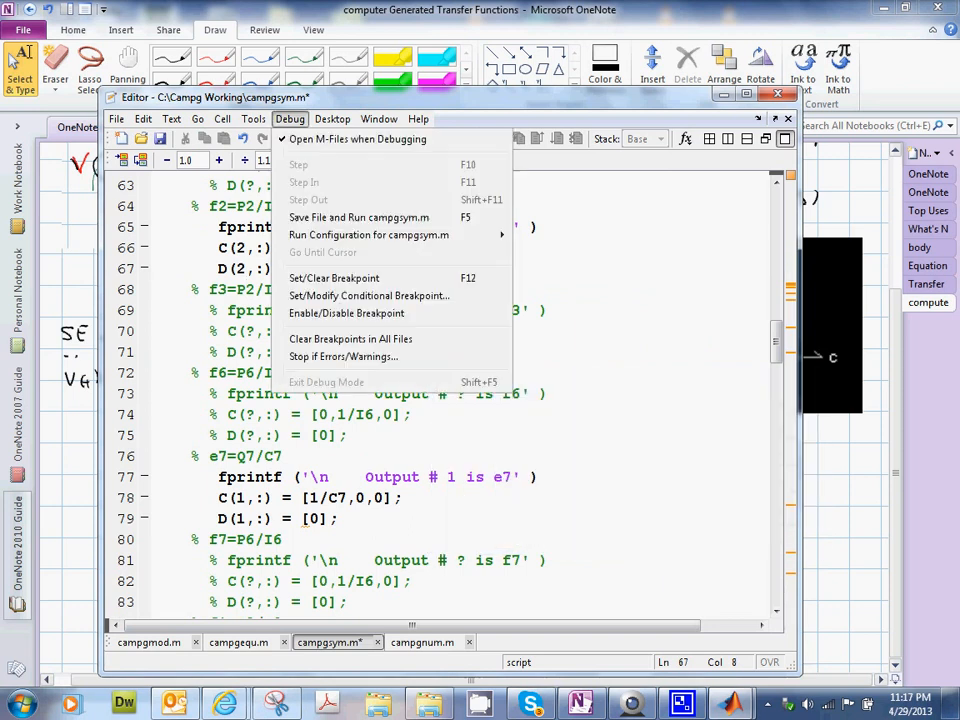
{"action": "mouse_move", "coordinate": [358, 216]}
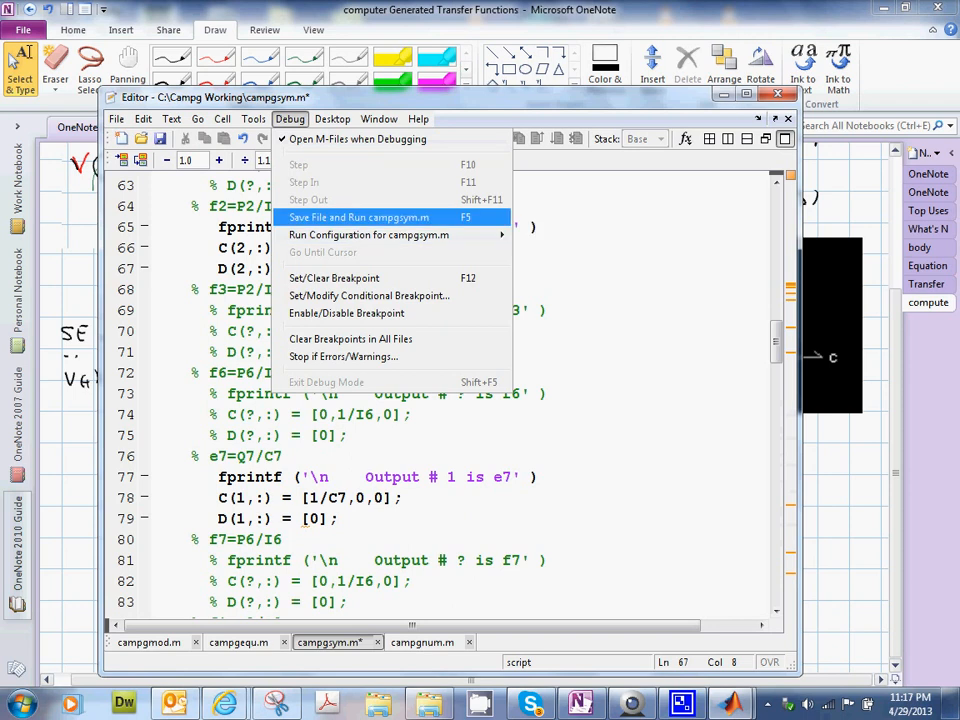
{"action": "mouse_move", "coordinate": [360, 236]}
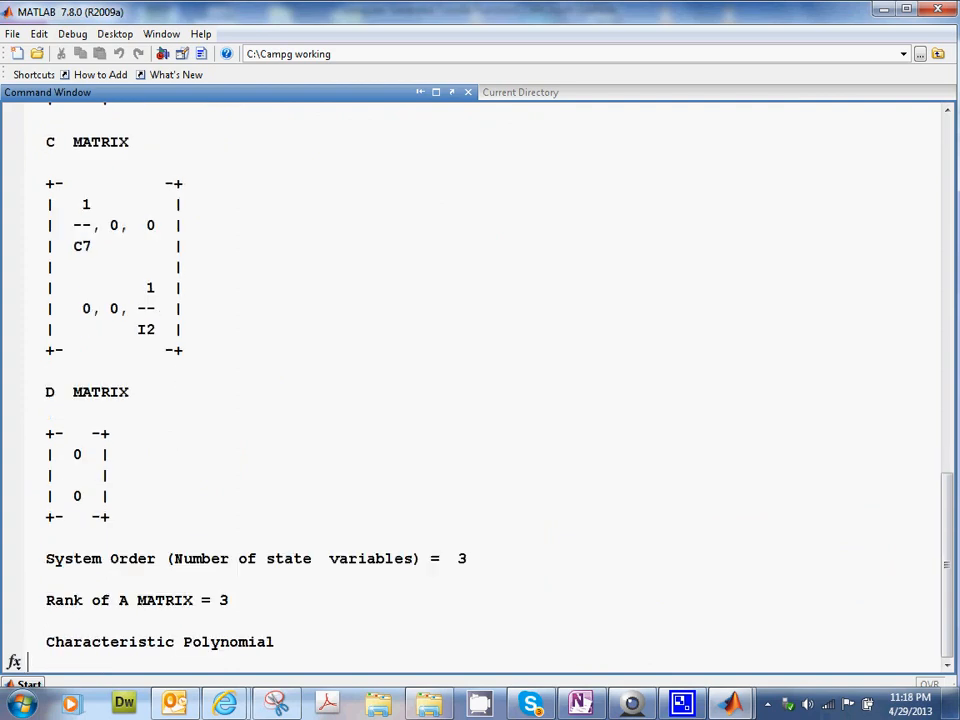
{"action": "scroll", "scroll_direction": "down", "scroll_amount": 3}
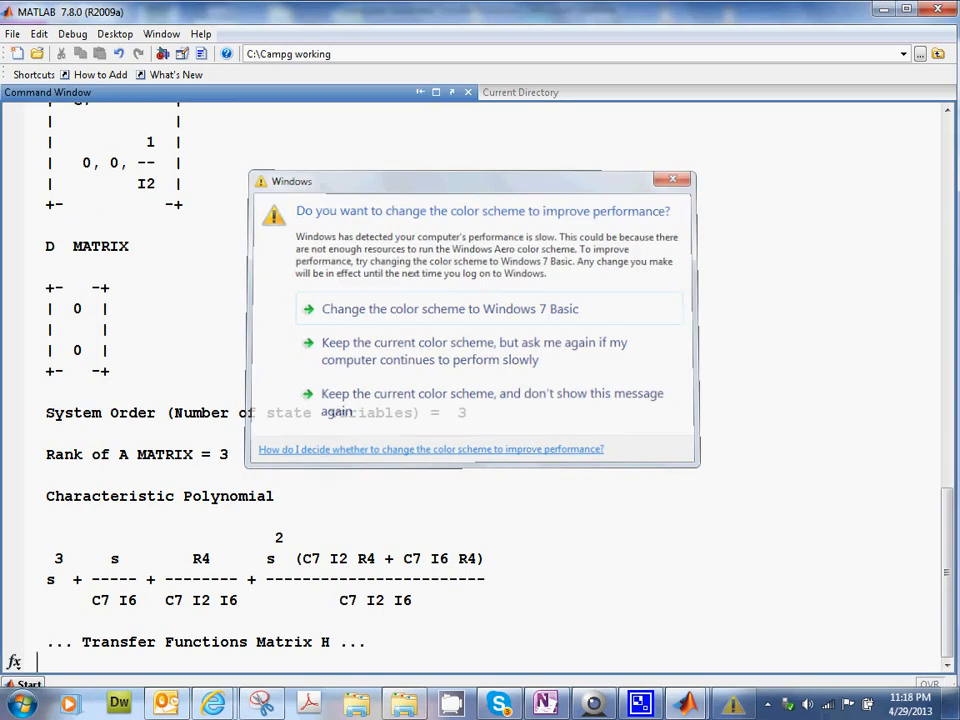
- Keep the current colour scheme and scroll the Command Window to the matrix H output
{"action": "left_click", "coordinate": [672, 180]}
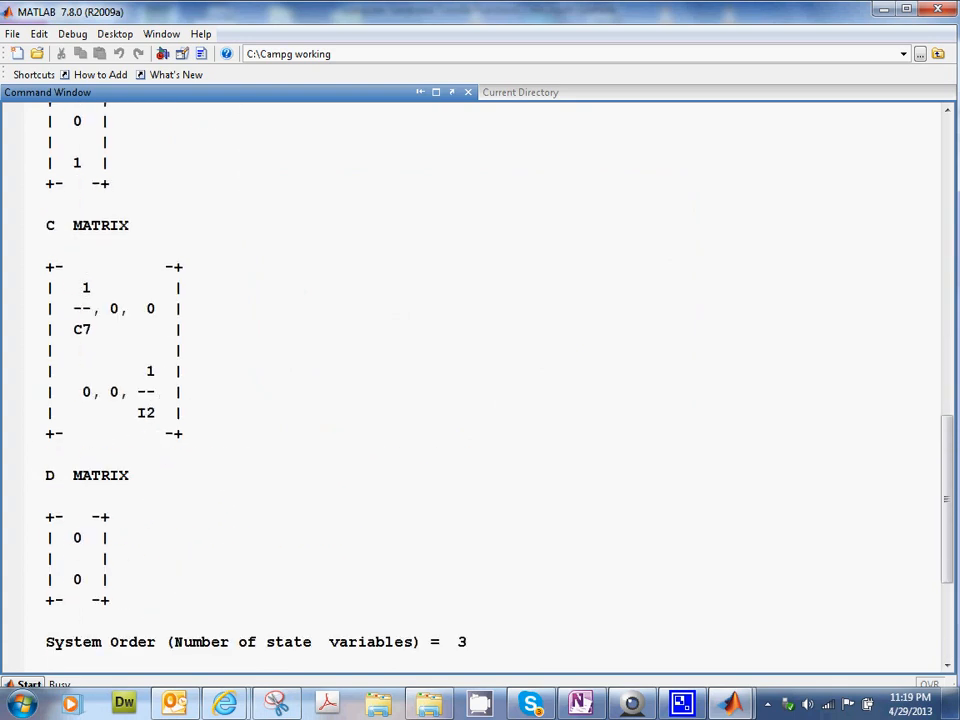
{"action": "scroll", "scroll_direction": "down", "scroll_amount": 3}
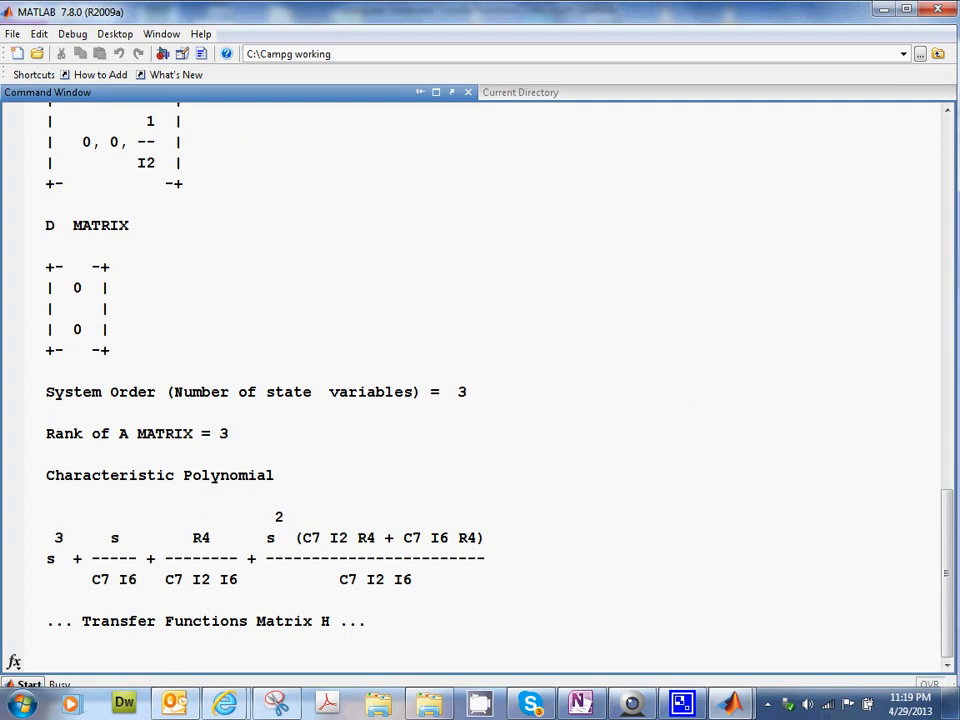
{"action": "scroll", "scroll_direction": "down", "scroll_amount": 3}
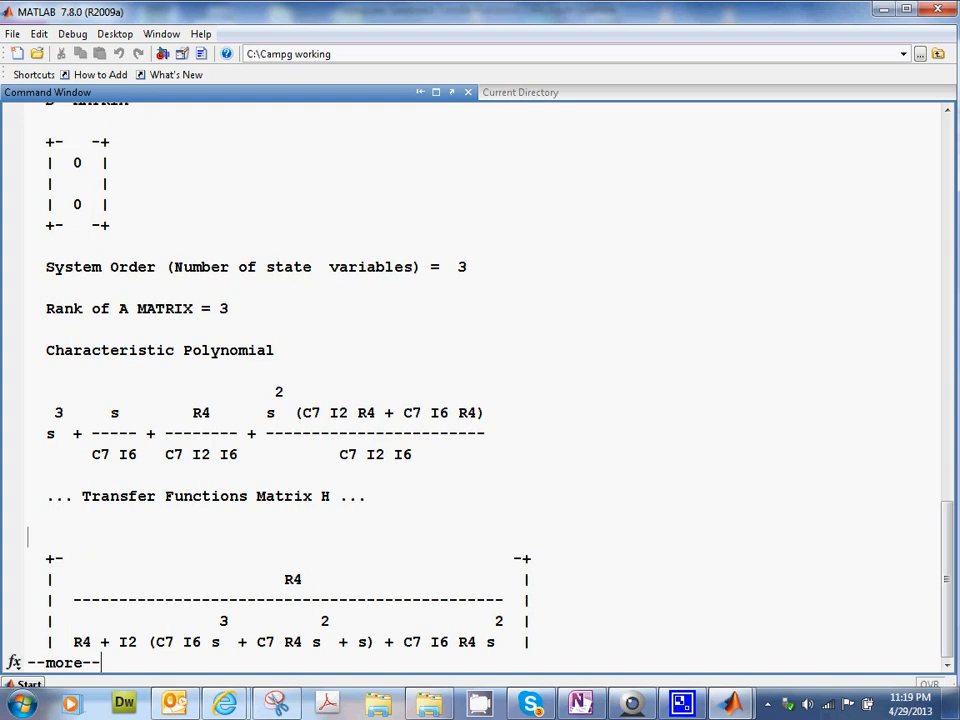
{"action": "key", "text": "space"}
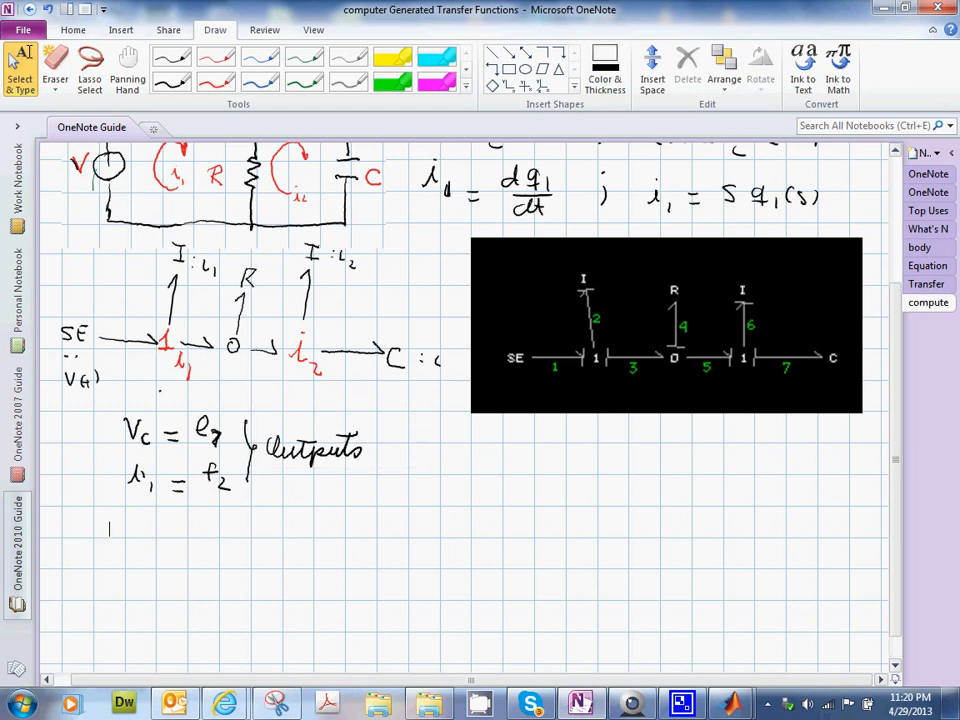
- Paste the MATLAB matrix under the outputs and ink the e7(s)/SE(s) and f2(s) row labels
{"action": "right_click", "coordinate": [130, 360]}
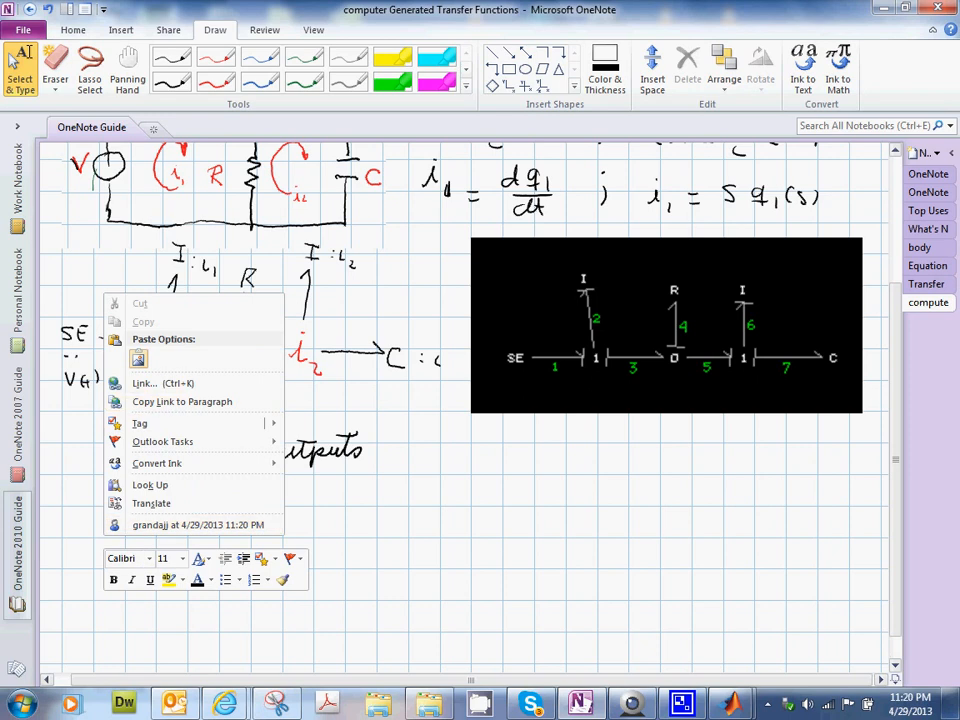
{"action": "left_click", "coordinate": [164, 340]}
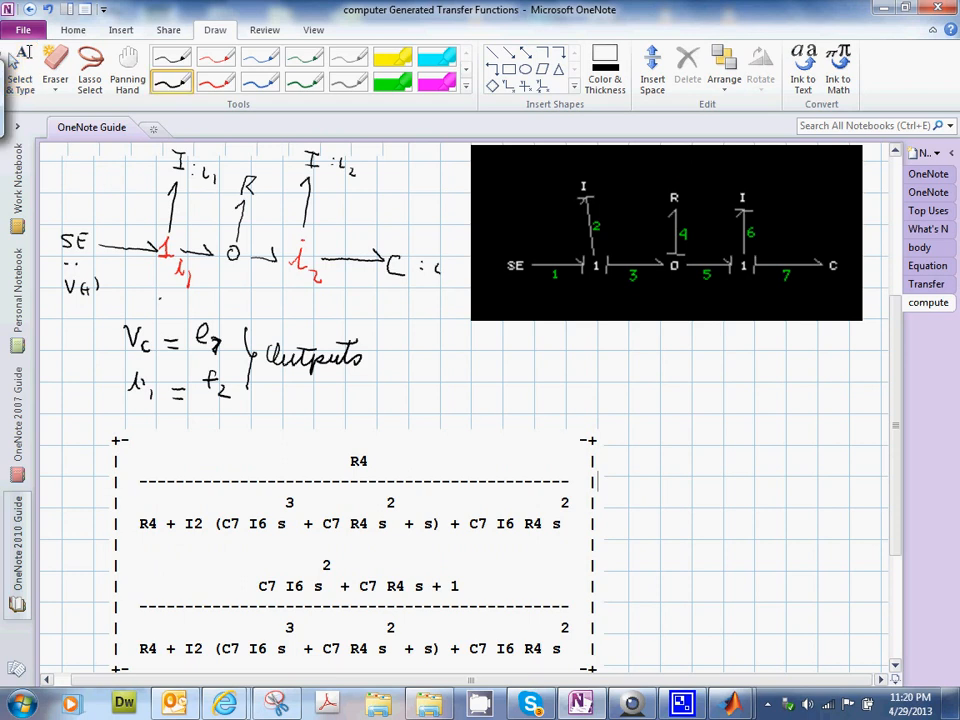
{"action": "scroll", "scroll_direction": "down", "scroll_amount": 3}
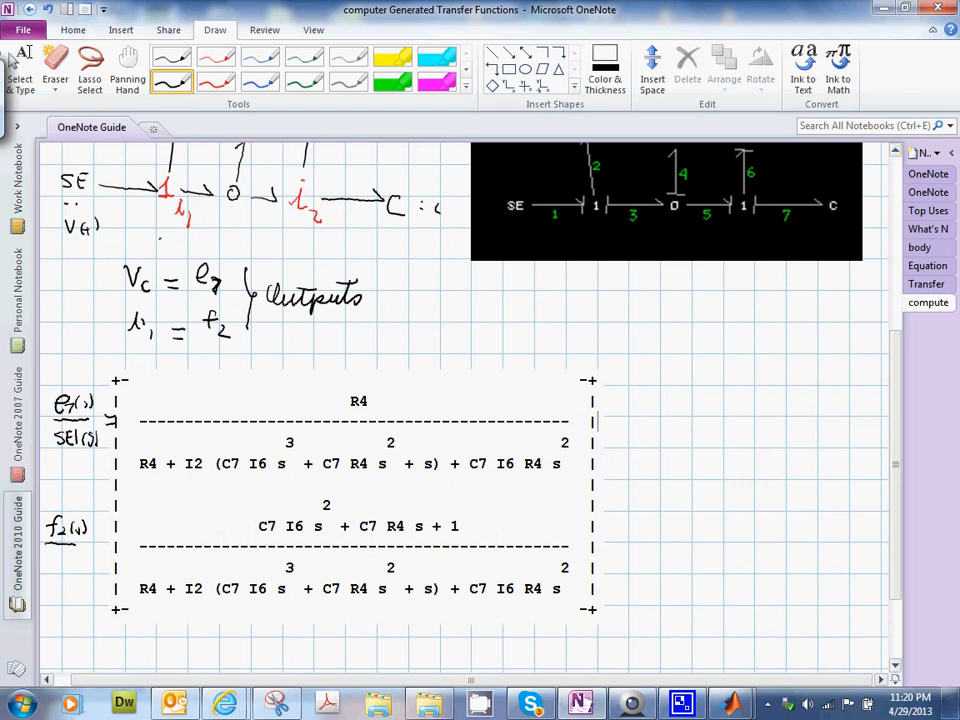
{"action": "left_click_drag", "start_coordinate": [48, 560], "coordinate": [62, 564]}
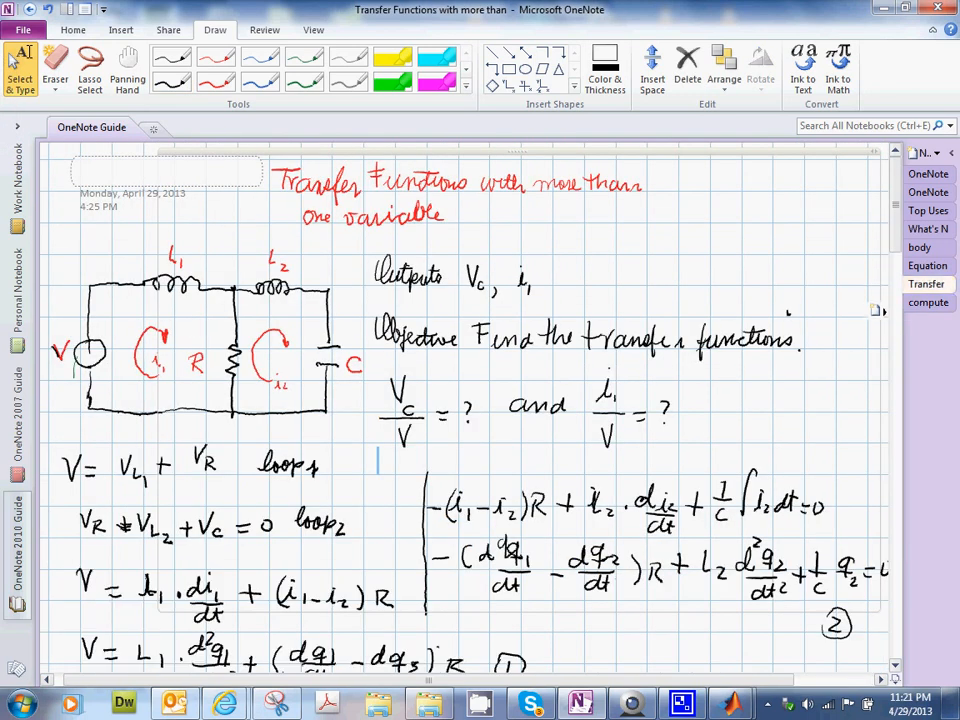
- Scroll down the derivation page to where q2(s), Vc(s) and Vc(s)/V(s) are inked
{"action": "scroll", "scroll_direction": "down", "scroll_amount": 3}
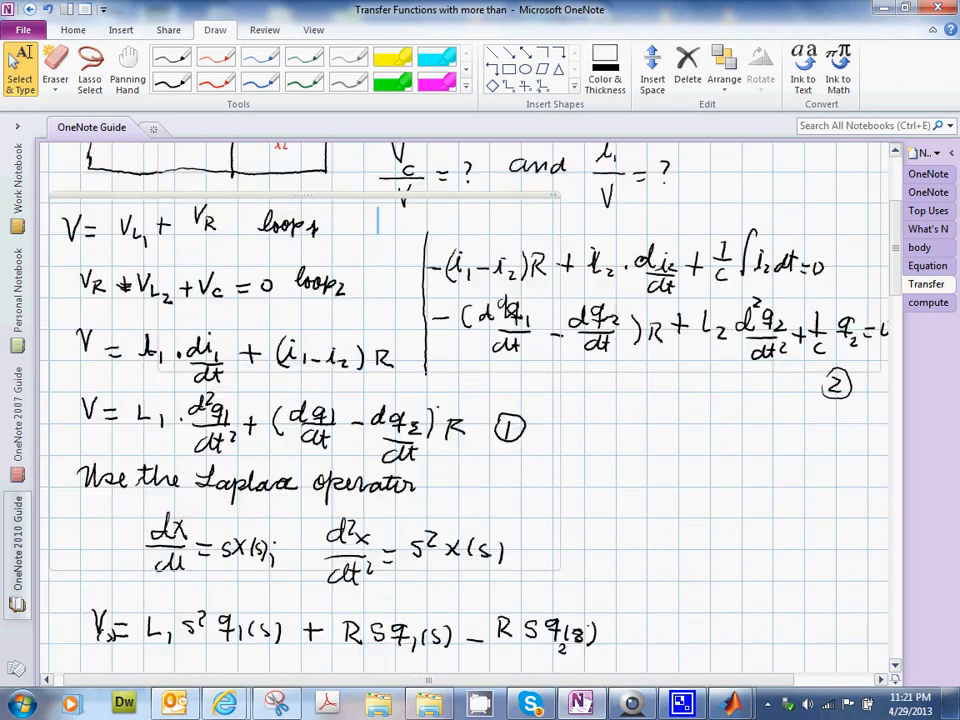
{"action": "scroll", "scroll_direction": "down", "scroll_amount": 3}
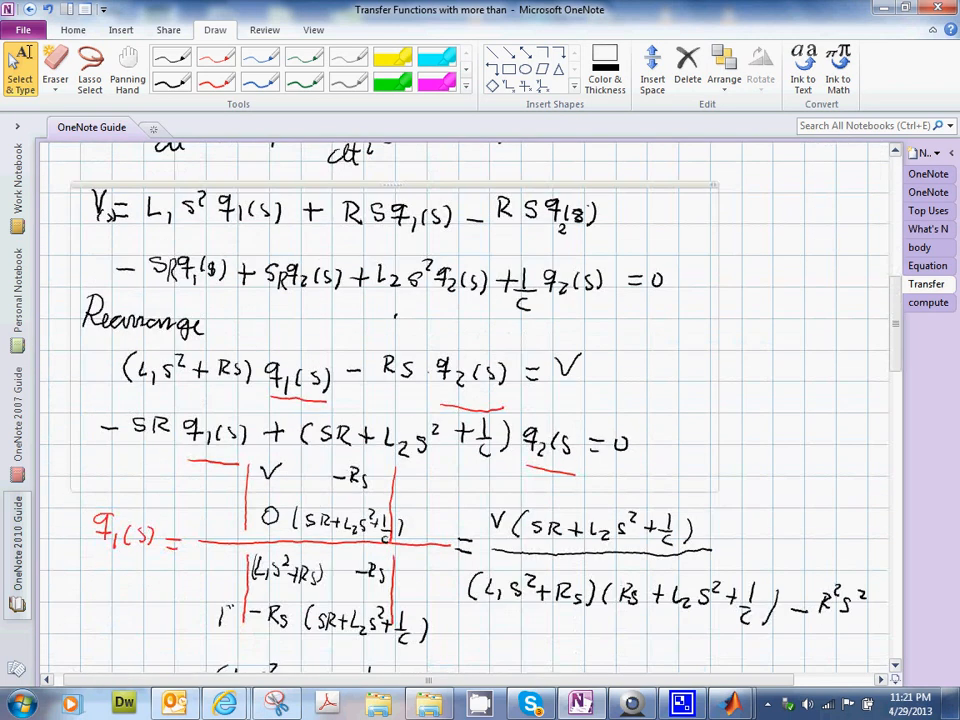
{"action": "scroll", "scroll_direction": "down", "scroll_amount": 3}
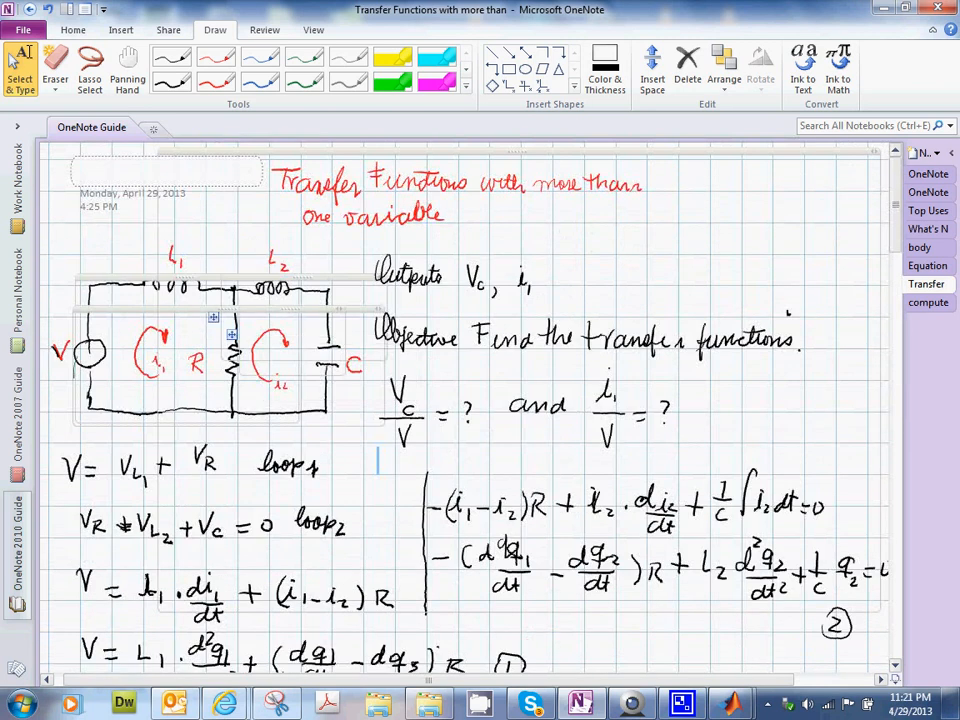
{"action": "scroll", "scroll_direction": "down", "scroll_amount": 3}
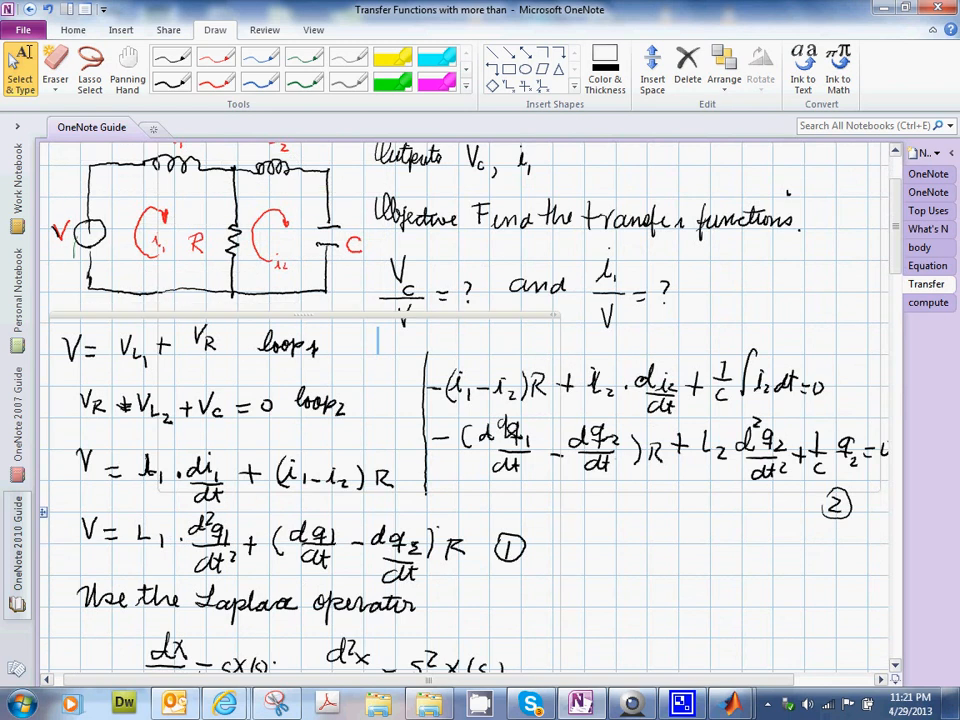
{"action": "scroll", "scroll_direction": "down", "scroll_amount": 3}
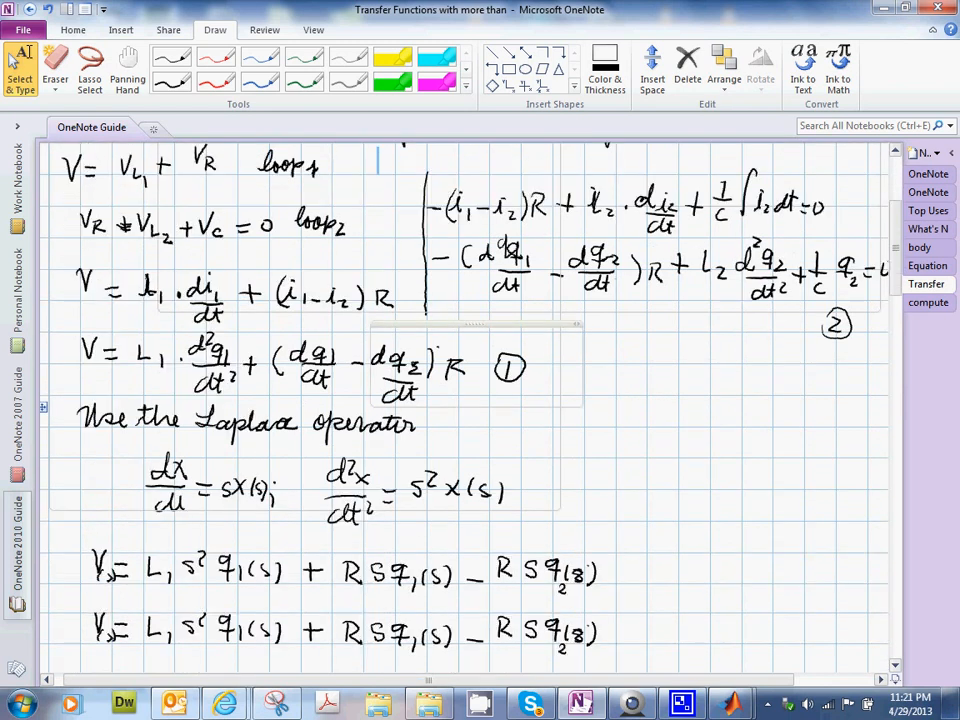
{"action": "scroll", "scroll_direction": "down", "scroll_amount": 3}
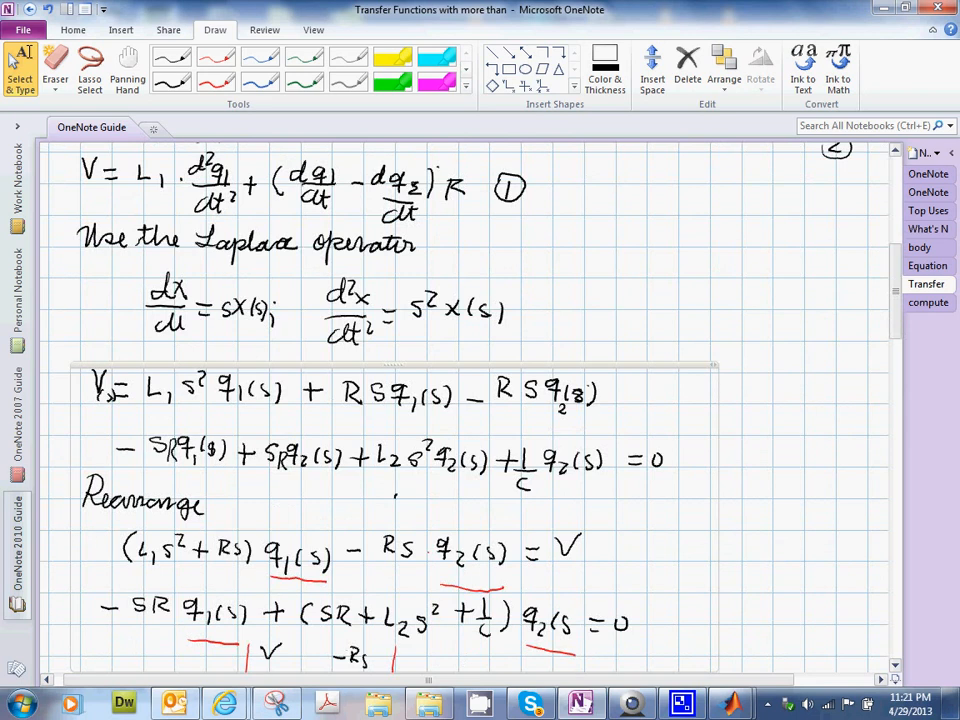
{"action": "scroll", "scroll_direction": "down", "scroll_amount": 3}
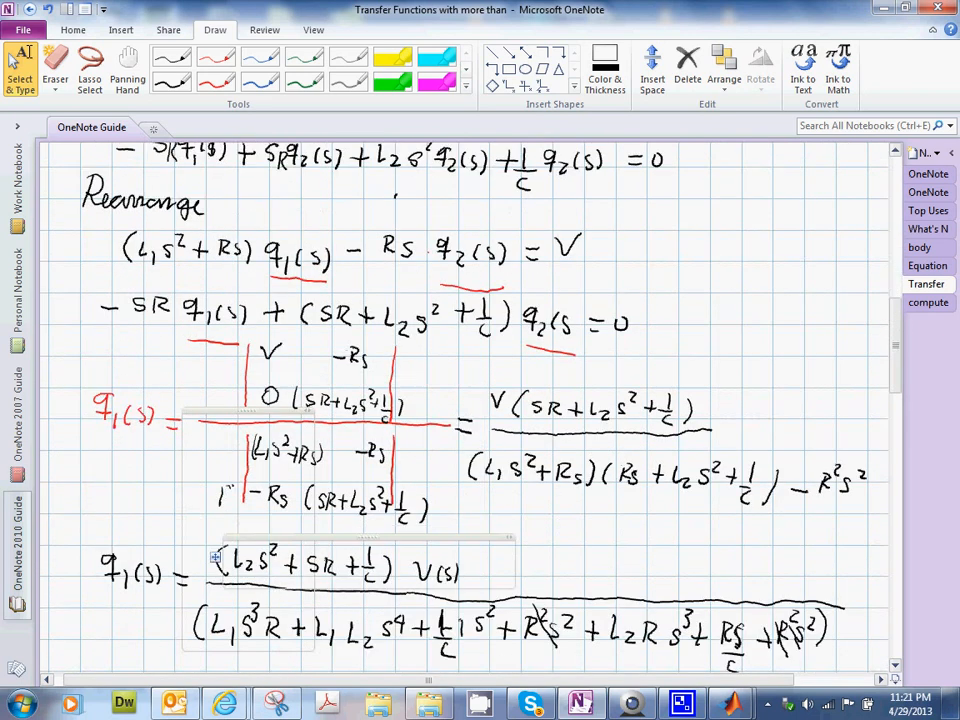
{"action": "scroll", "scroll_direction": "down", "scroll_amount": 3}
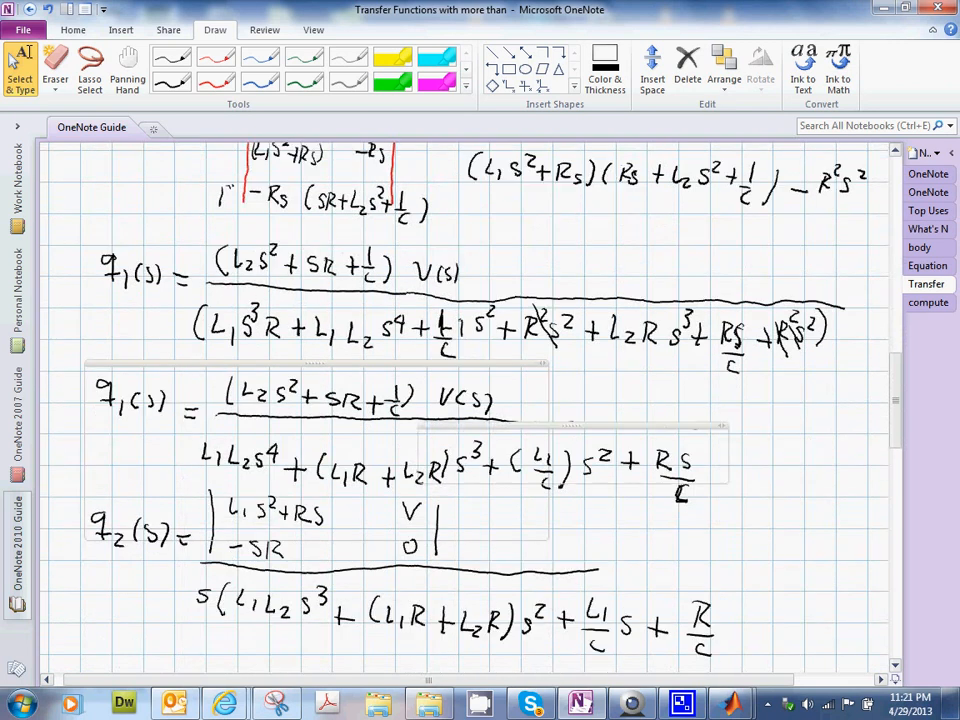
{"action": "scroll", "scroll_direction": "down", "scroll_amount": 3}
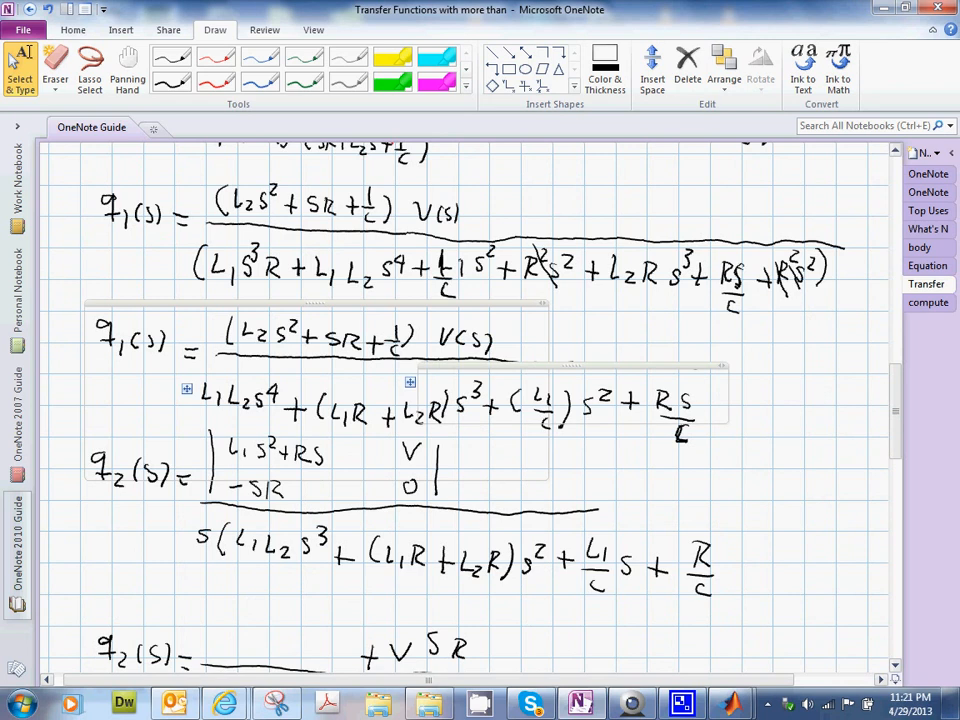
{"action": "scroll", "scroll_direction": "down", "scroll_amount": 3}
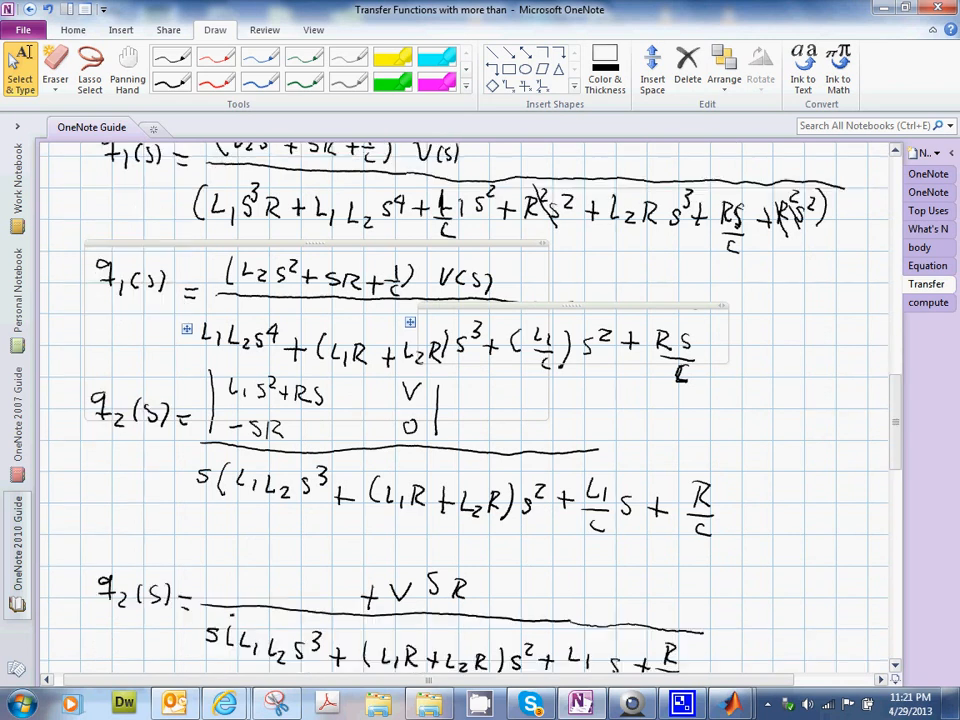
{"action": "scroll", "scroll_direction": "down", "scroll_amount": 3}
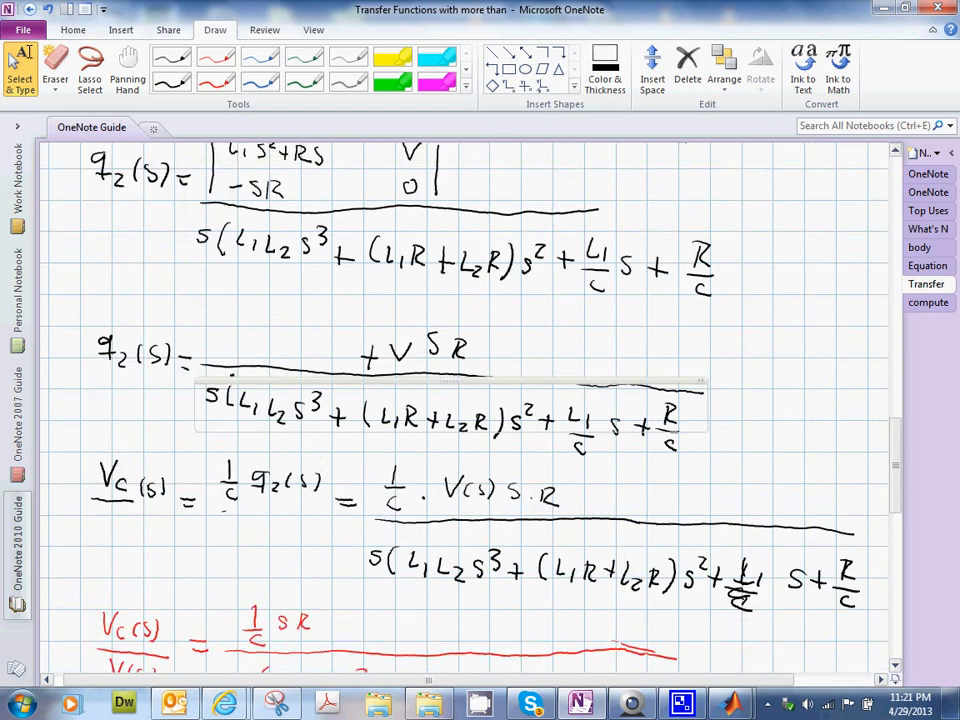
{"action": "scroll", "scroll_direction": "down", "scroll_amount": 3}
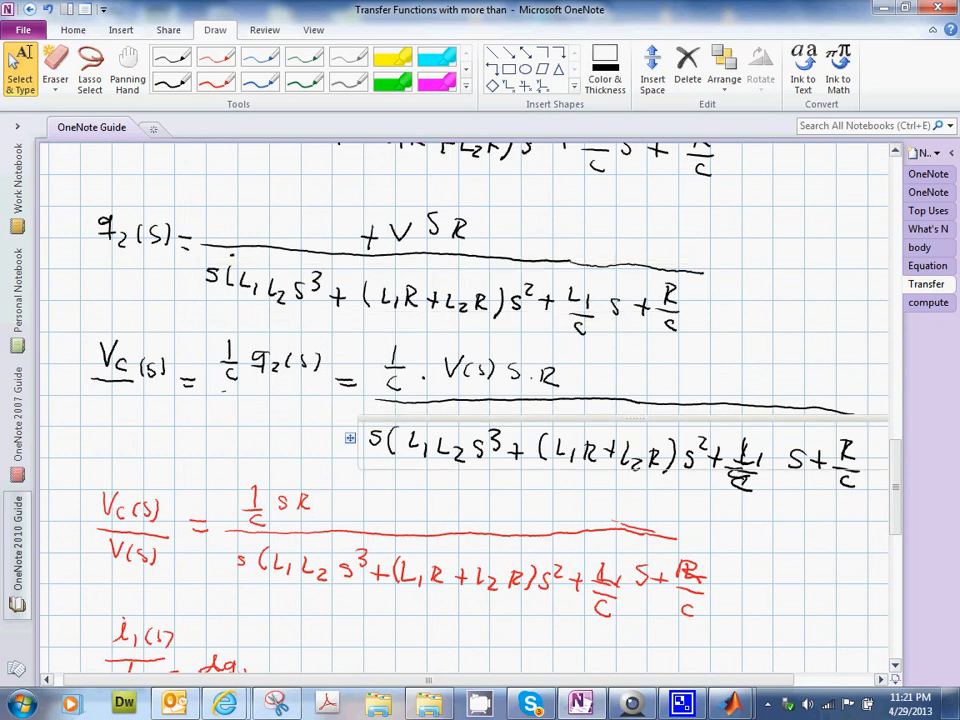
- Scroll below Vc(s)/V(s) to the pasted matrix and the i1(s)=s·q1(s), i1(s)/V(s) derivation
{"action": "scroll", "scroll_direction": "down", "scroll_amount": 3}
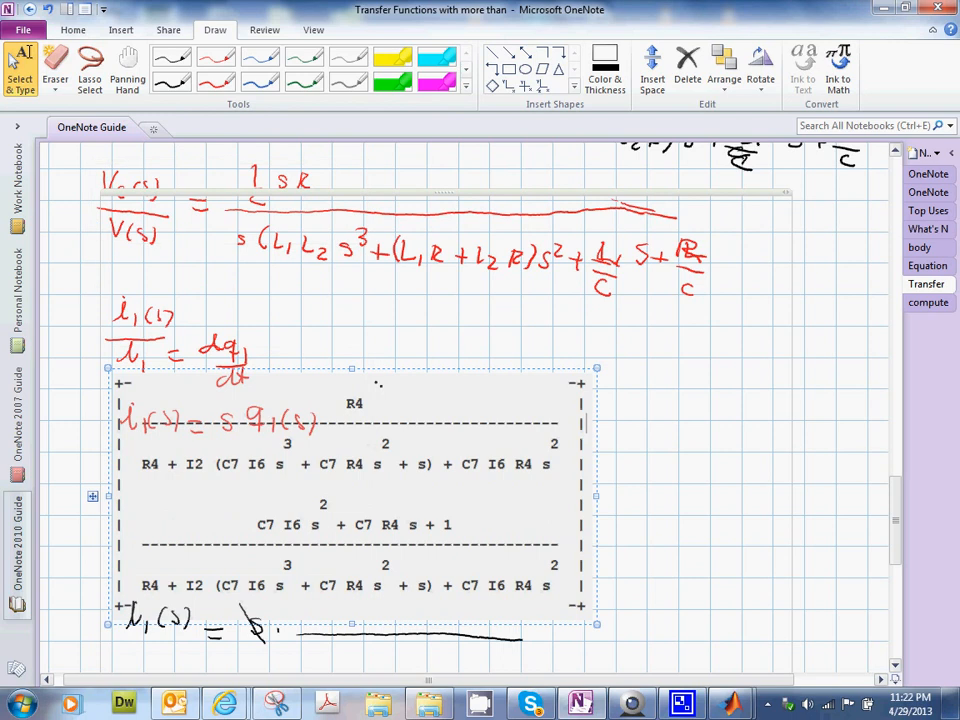
{"action": "scroll", "scroll_direction": "down", "scroll_amount": 3}
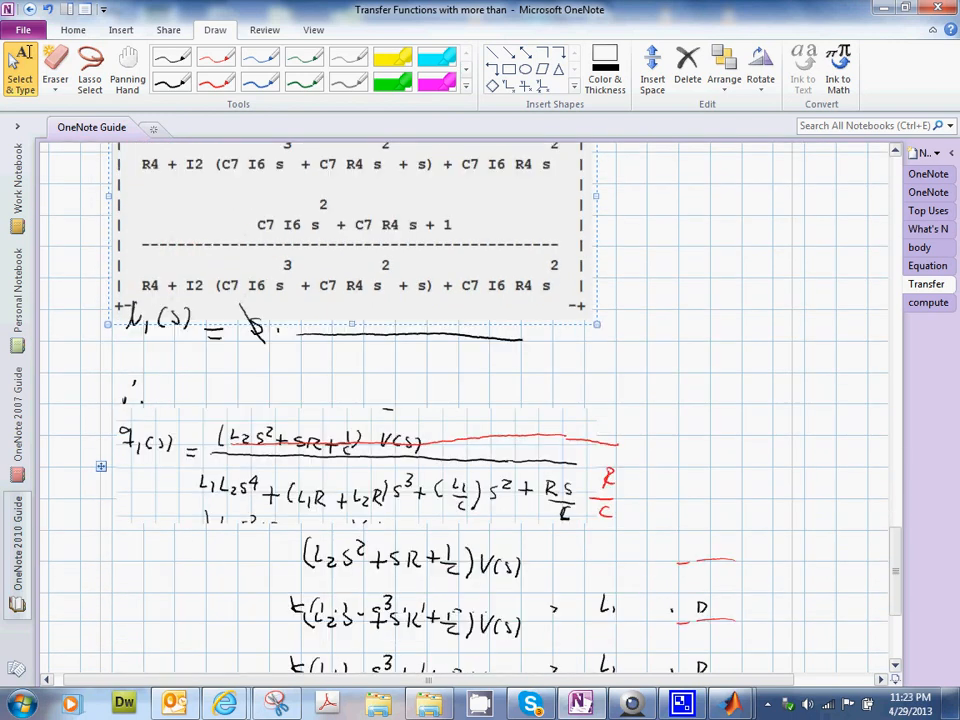
{"action": "scroll", "scroll_direction": "down", "scroll_amount": 3}
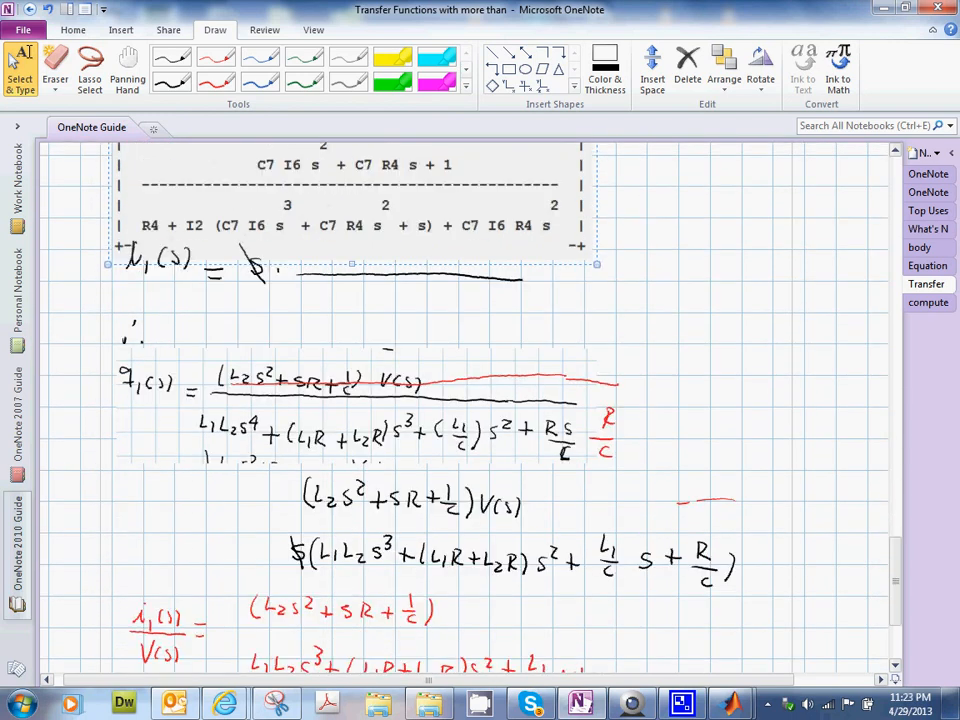